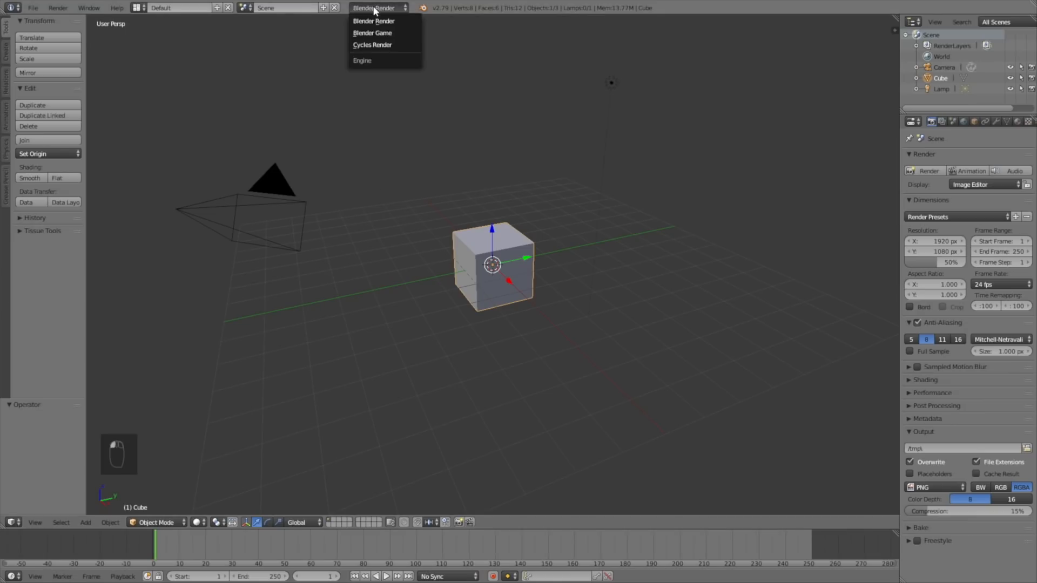
# Switch the render engine to Cycles with GPU Compute as the device
pyautogui.click(372, 44)
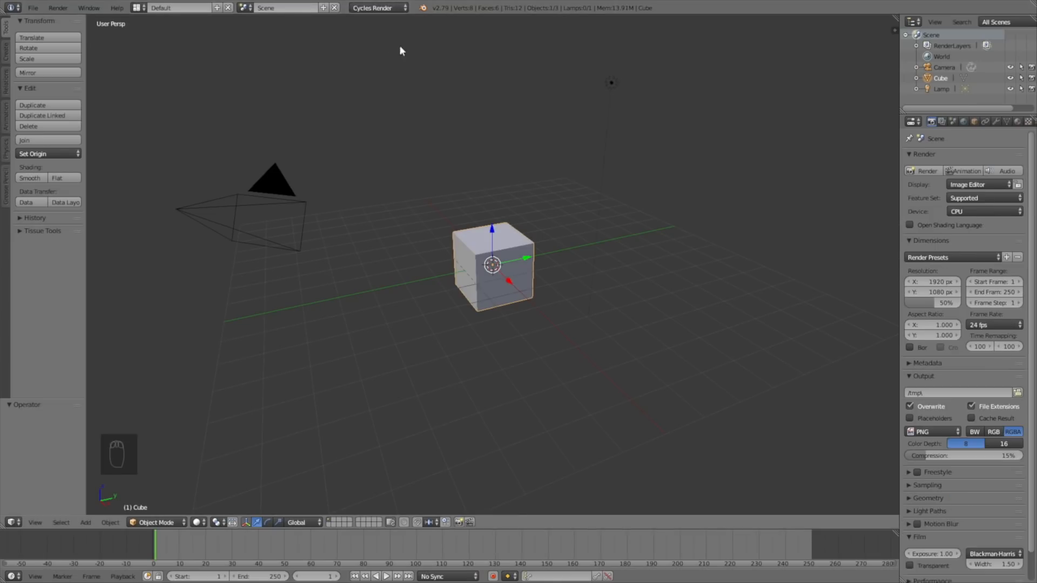
pyautogui.click(982, 210)
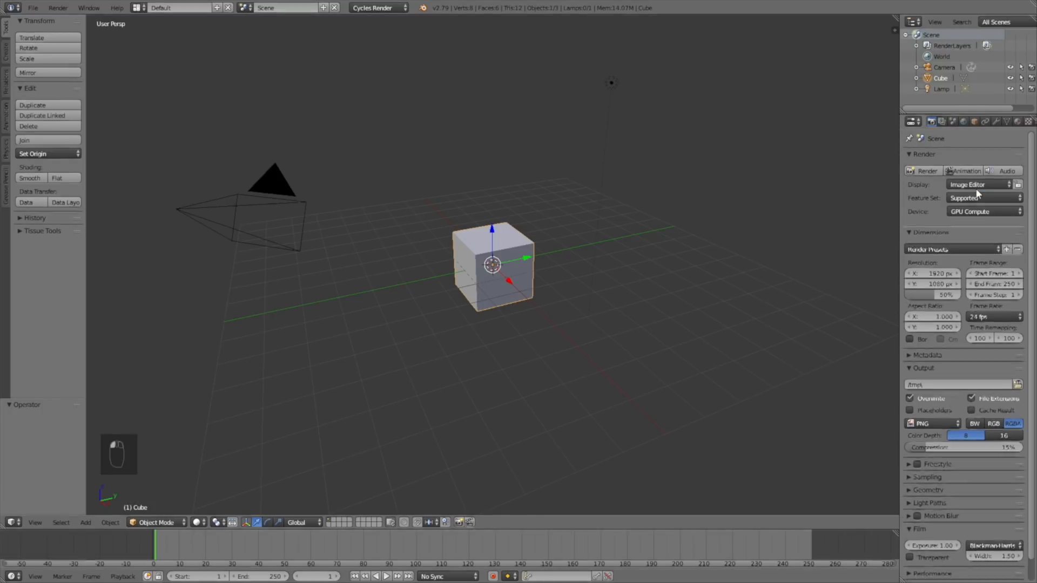
# Delete the default cube and add a UV sphere in its place
pyautogui.press('x')
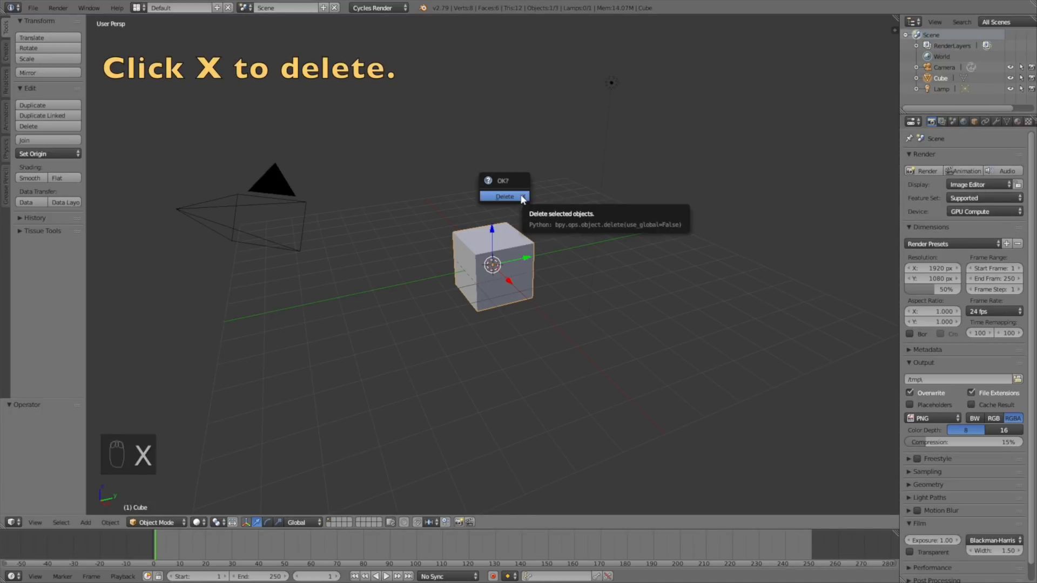
pyautogui.click(504, 196)
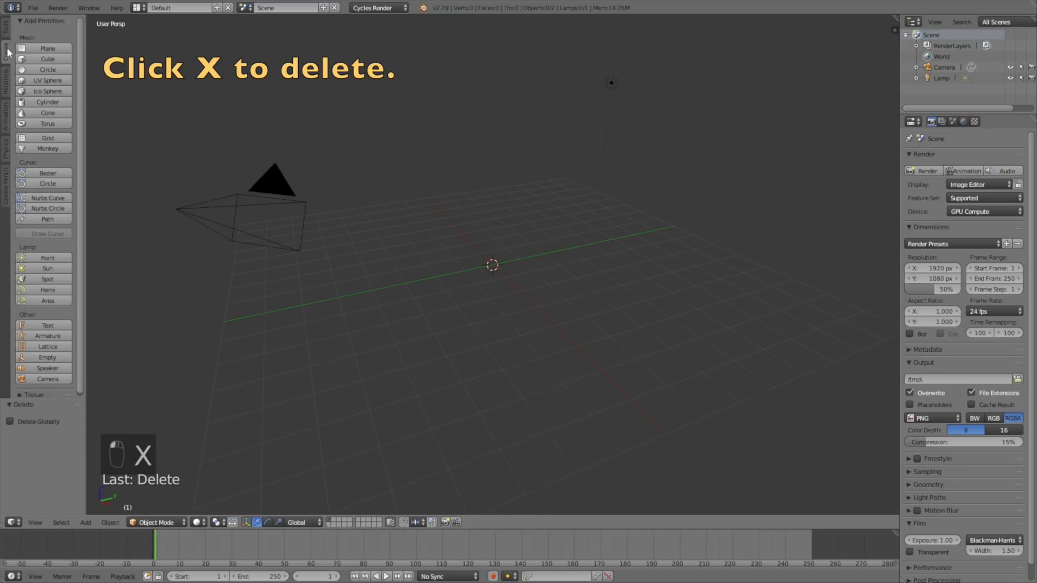
pyautogui.click(47, 80)
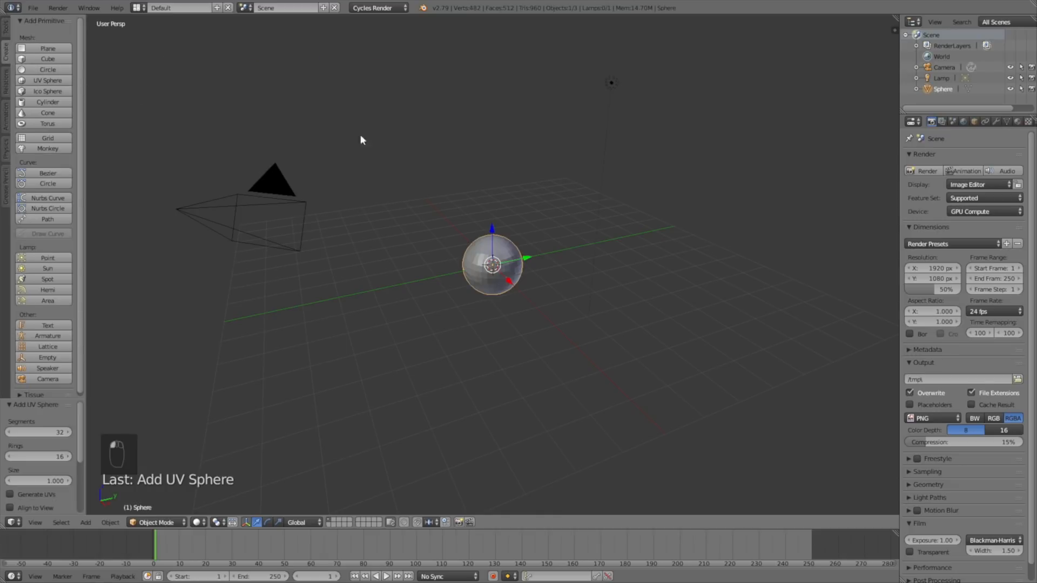
pyautogui.moveTo(898, 193)
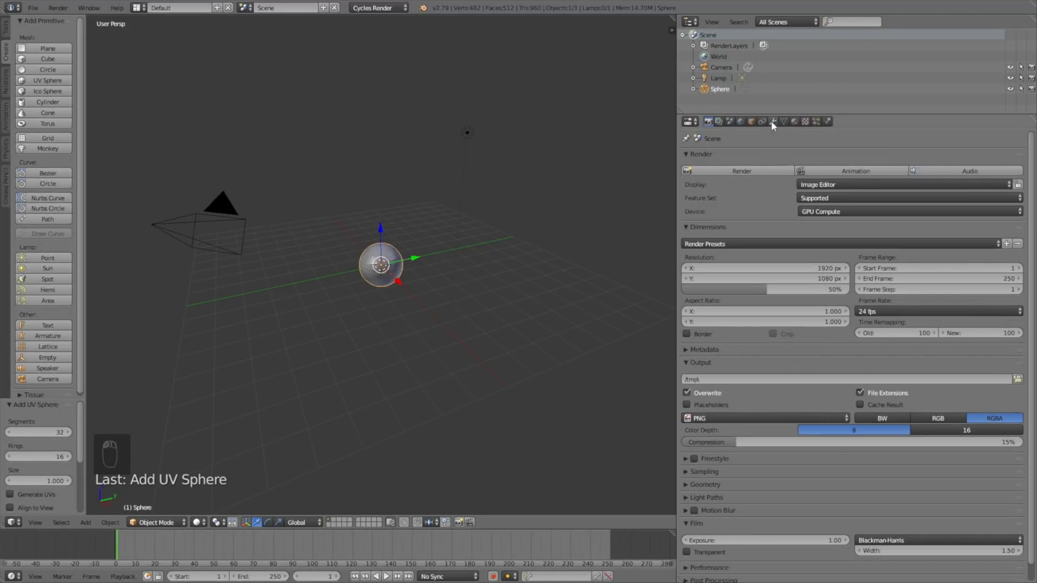
# Add a Subdivision Surface modifier to the sphere
pyautogui.click(761, 121)
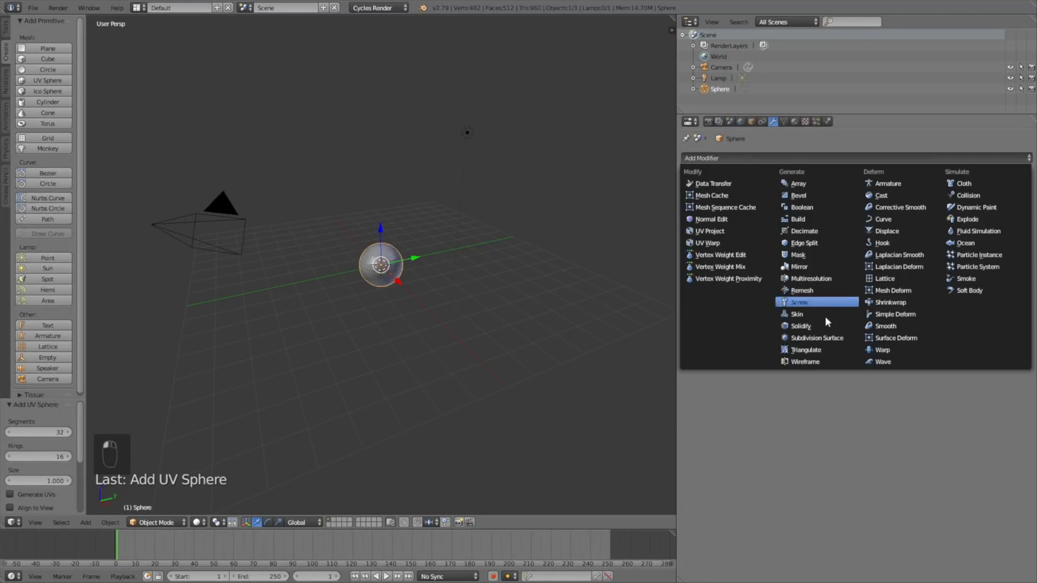
pyautogui.click(819, 337)
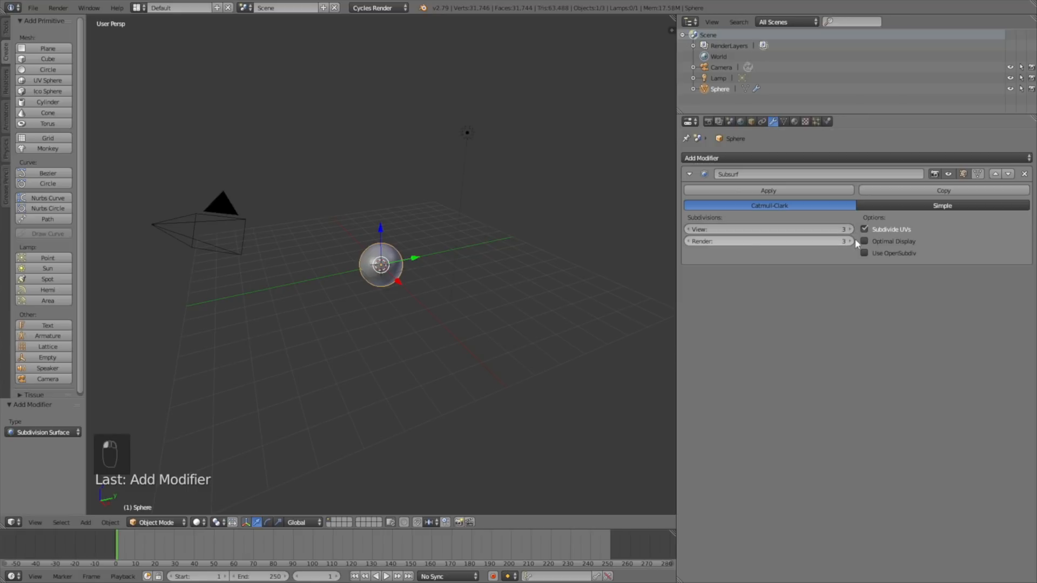
# Add a new Hair particle system with Advanced enabled, emitting from the sphere's volume
pyautogui.click(816, 123)
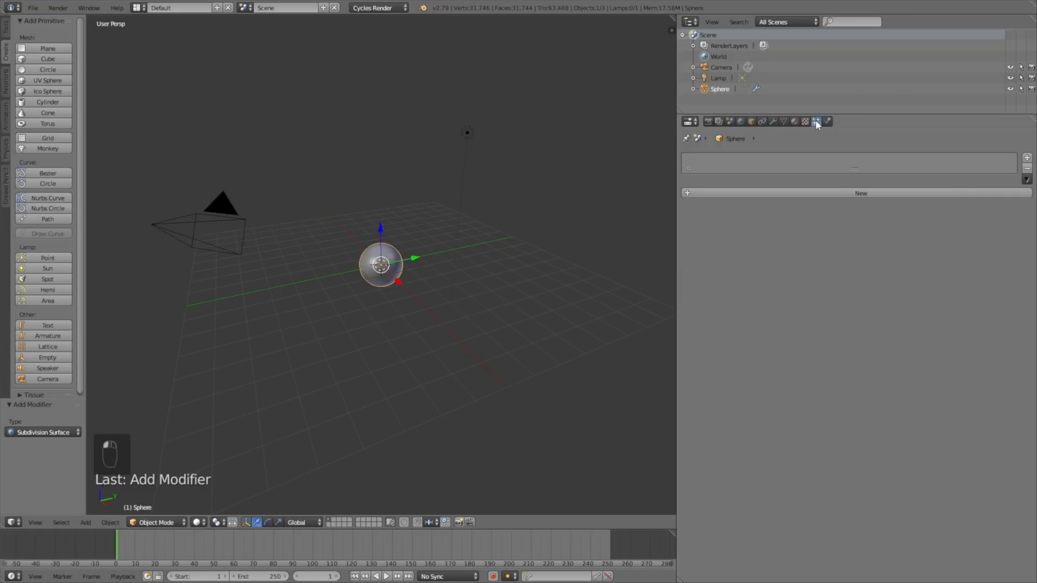
pyautogui.click(794, 123)
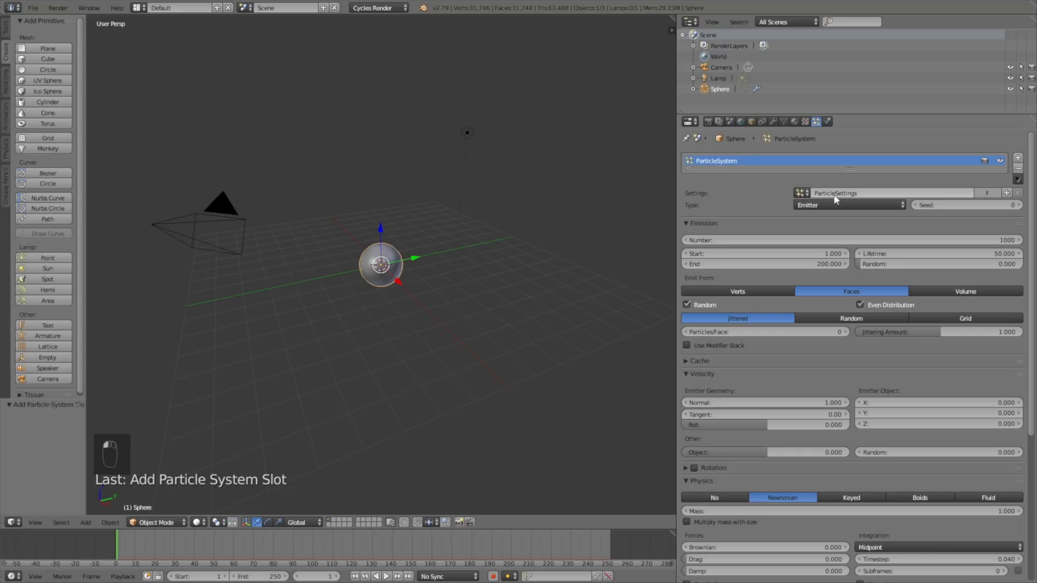
pyautogui.click(848, 204)
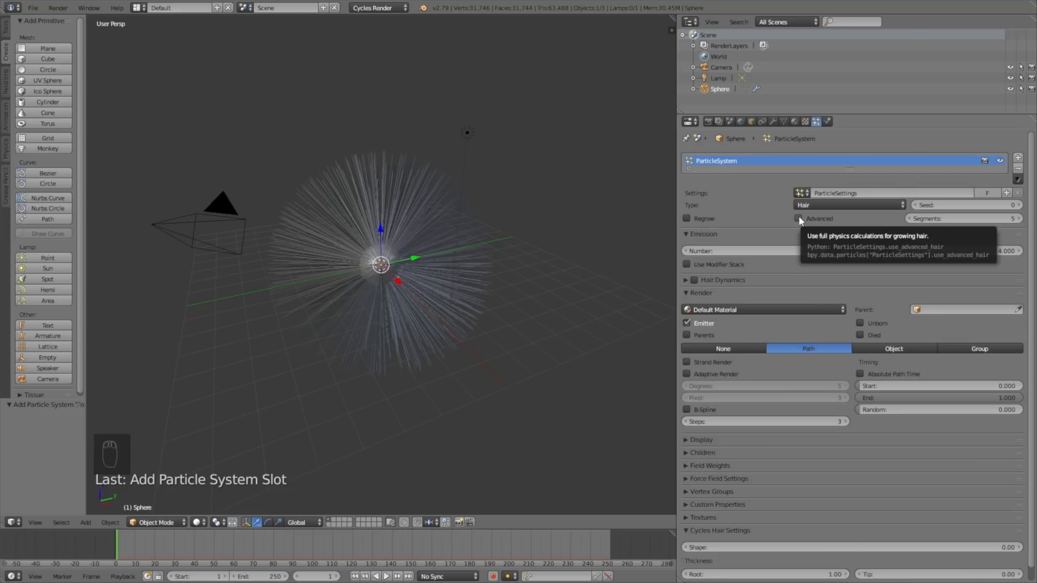
pyautogui.click(798, 218)
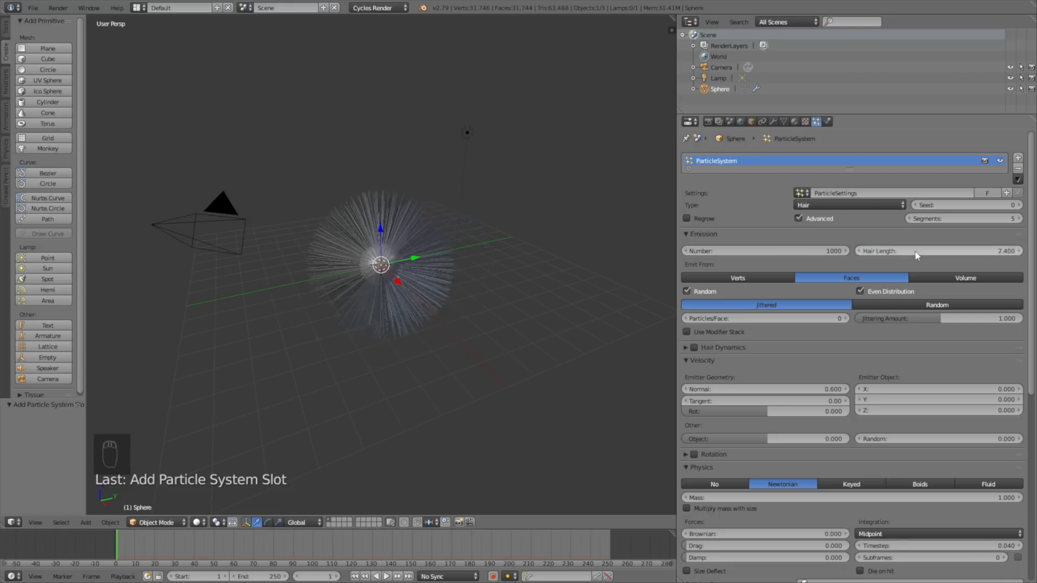
pyautogui.click(964, 278)
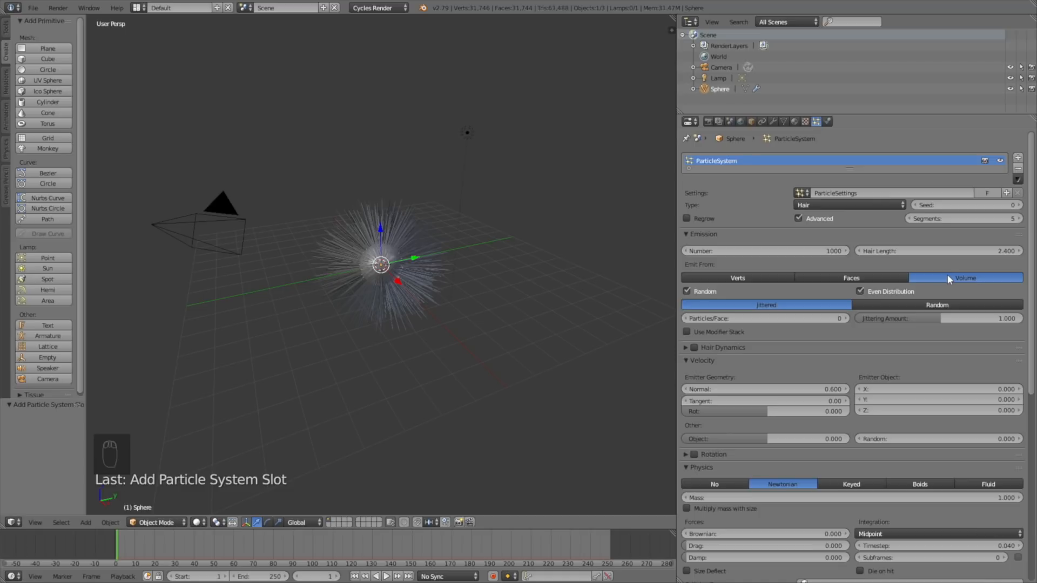
pyautogui.moveTo(824, 277)
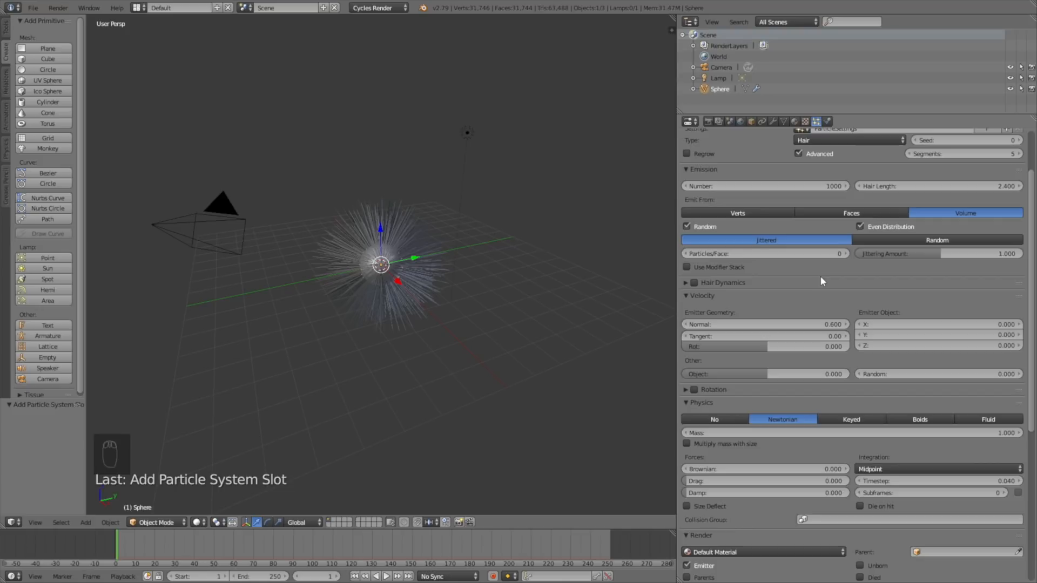
pyautogui.moveTo(830, 311)
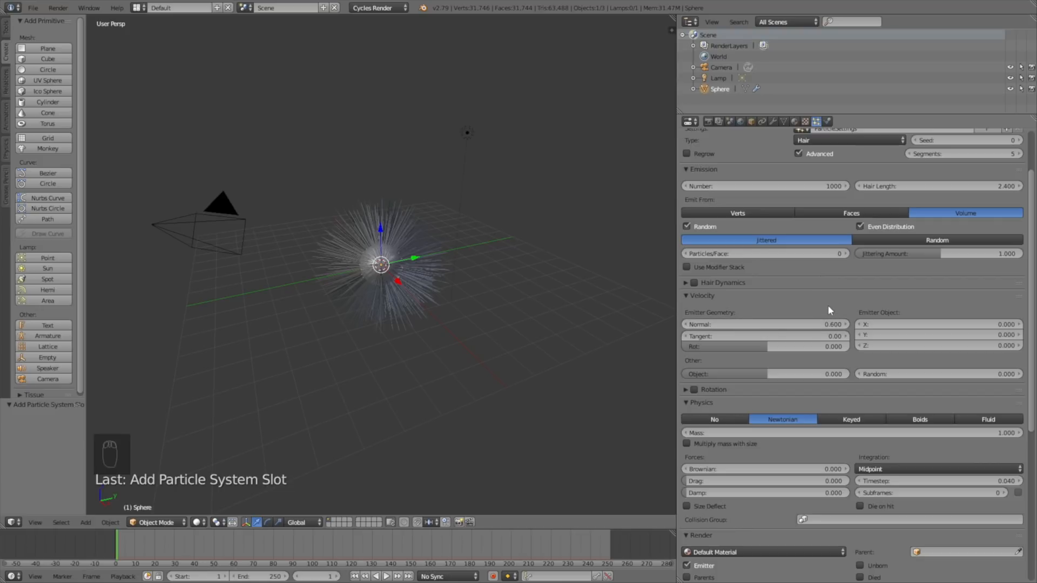
pyautogui.moveTo(831, 311)
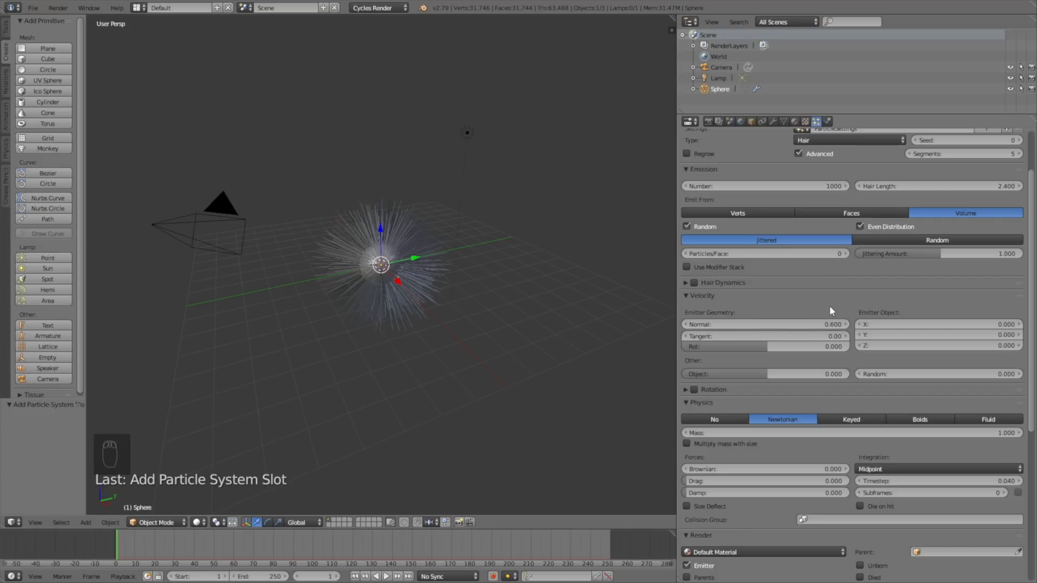
# Set hair Velocity Random to 0.35, Brownian to 0.2 and render Path Steps to 7
pyautogui.click(938, 373)
pyautogui.write('0.350')
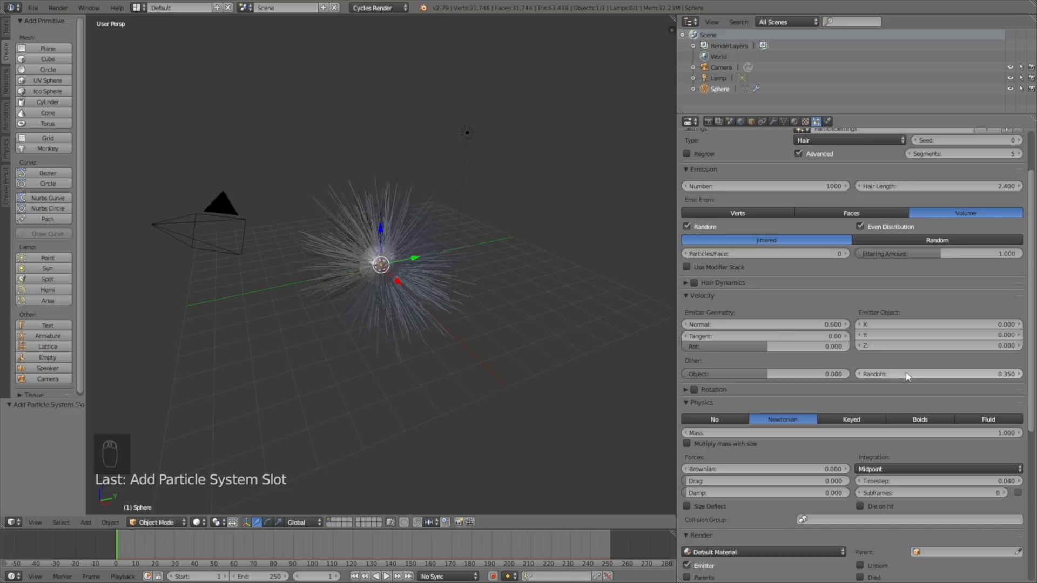
pyautogui.scroll(-3)
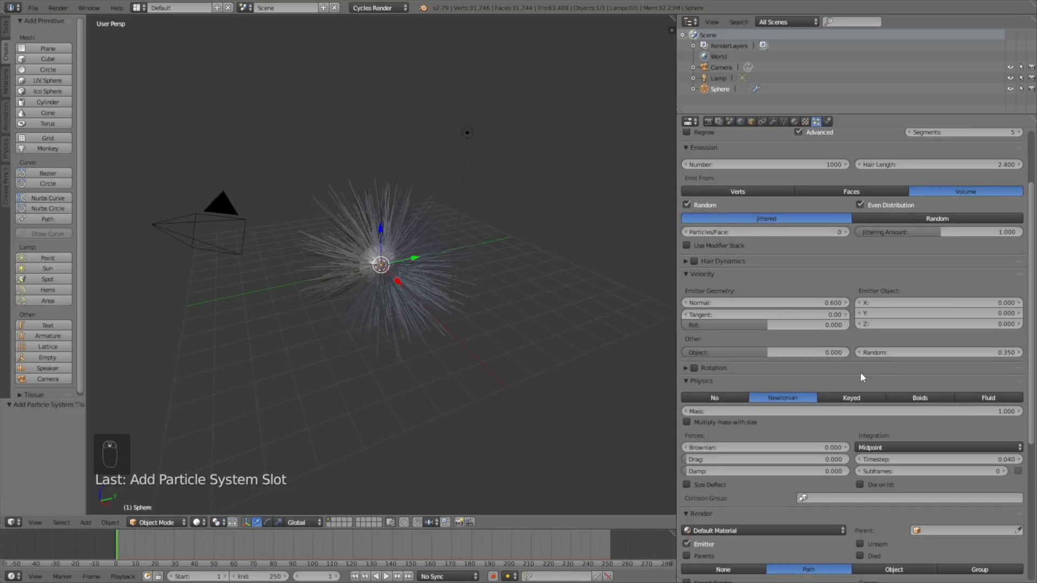
pyautogui.scroll(-3)
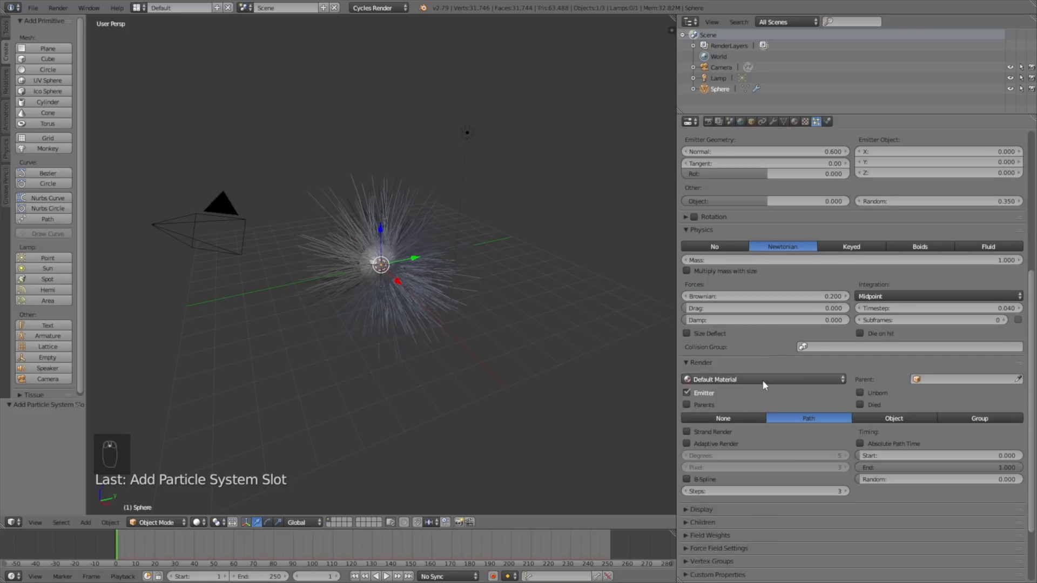
pyautogui.moveTo(786, 493)
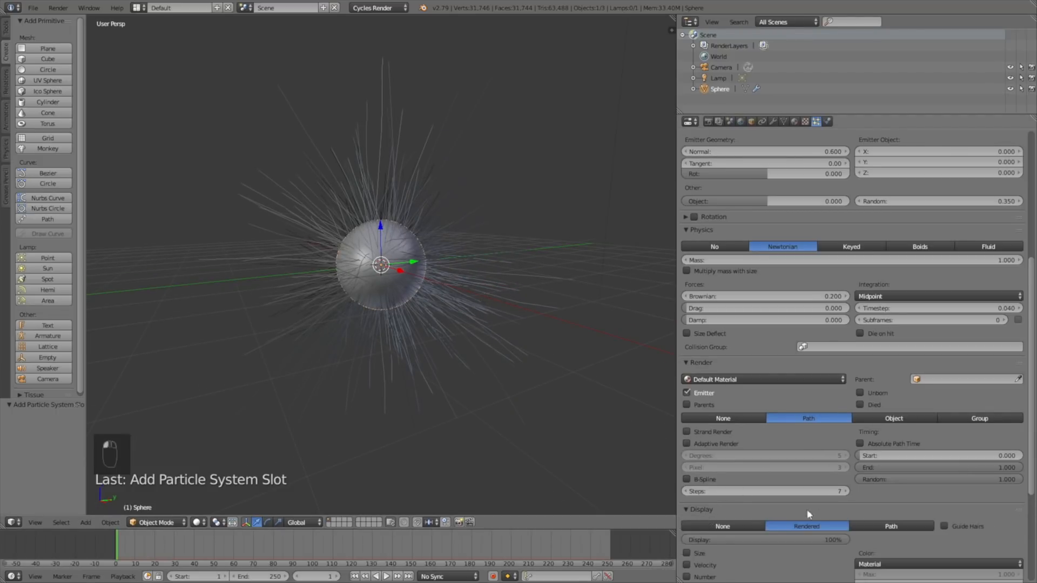
pyautogui.scroll(-3)
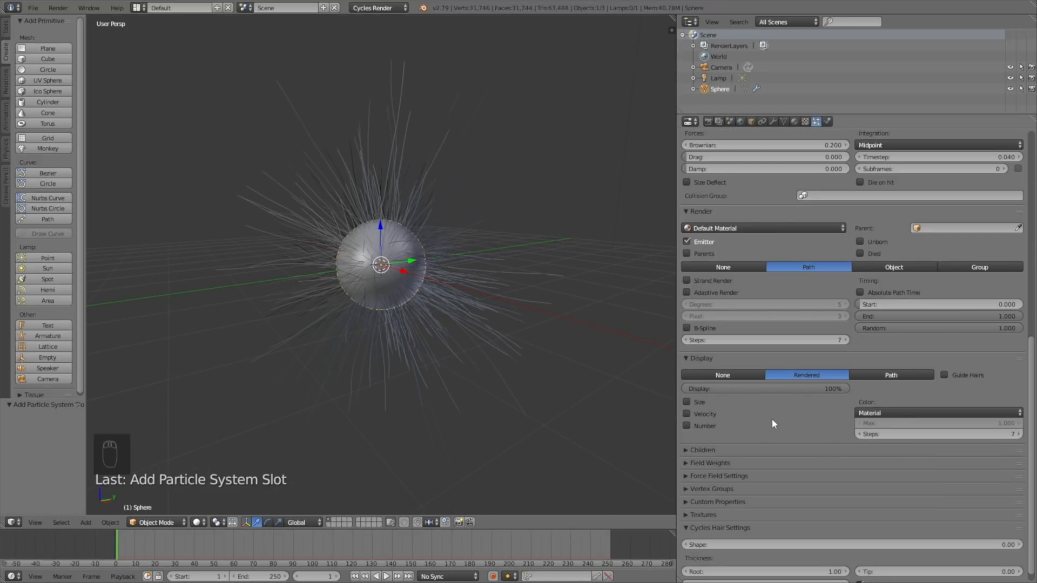
pyautogui.moveTo(704, 426)
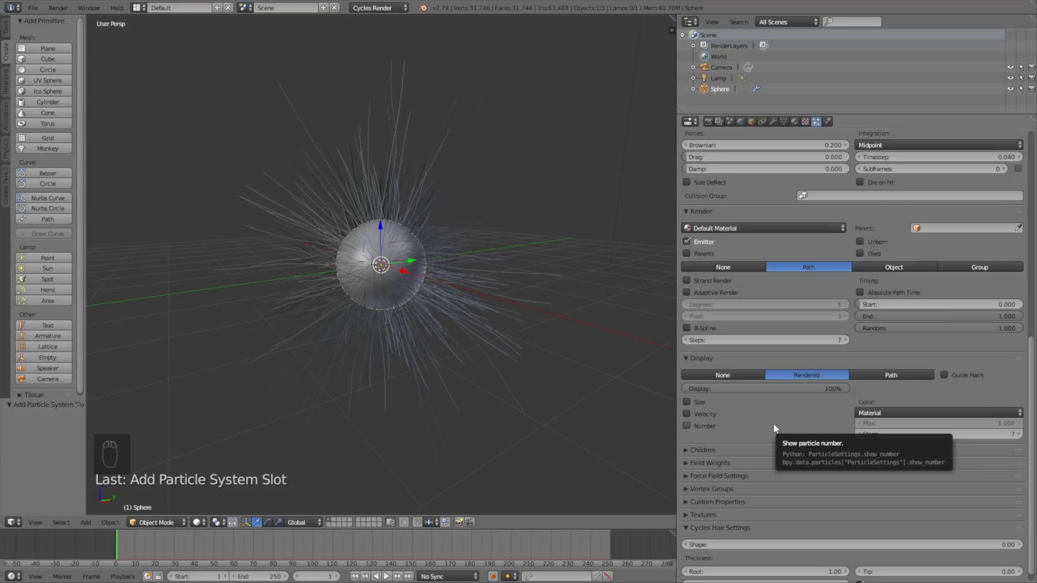
pyautogui.moveTo(735, 452)
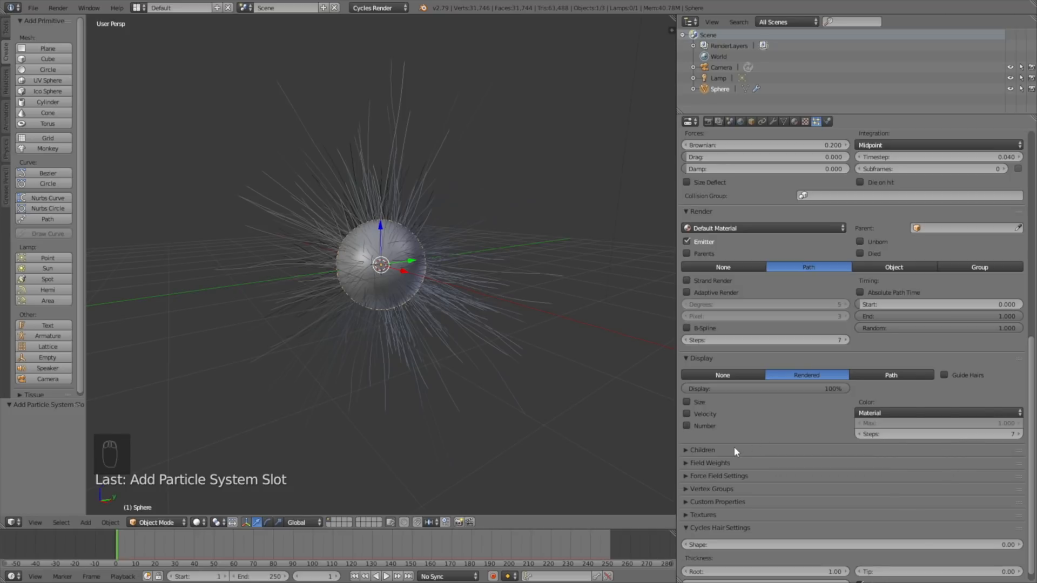
# Add Interpolated child hairs with a Curl kink at frequency 5
pyautogui.click(963, 467)
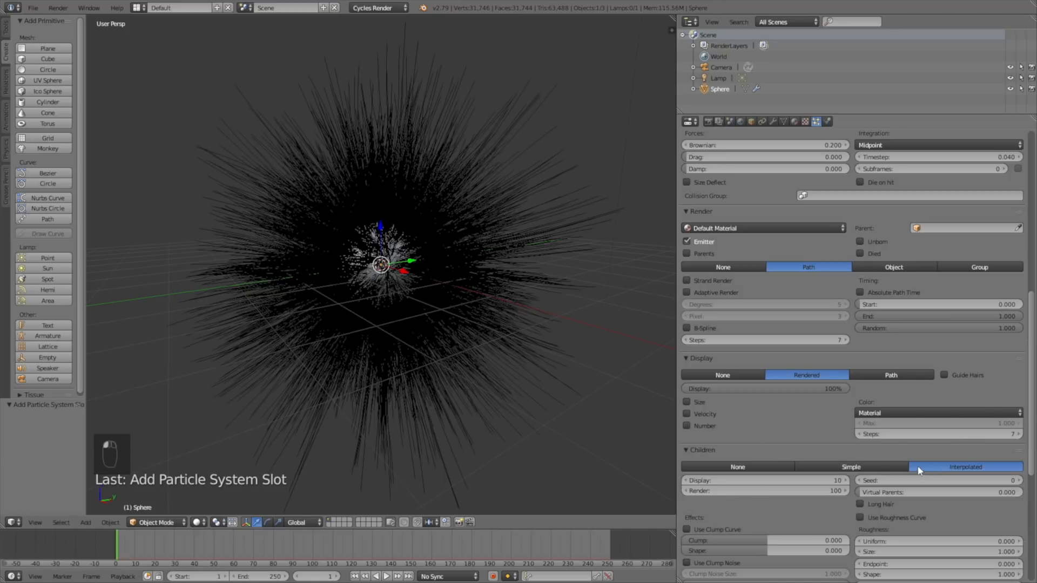
pyautogui.scroll(-3)
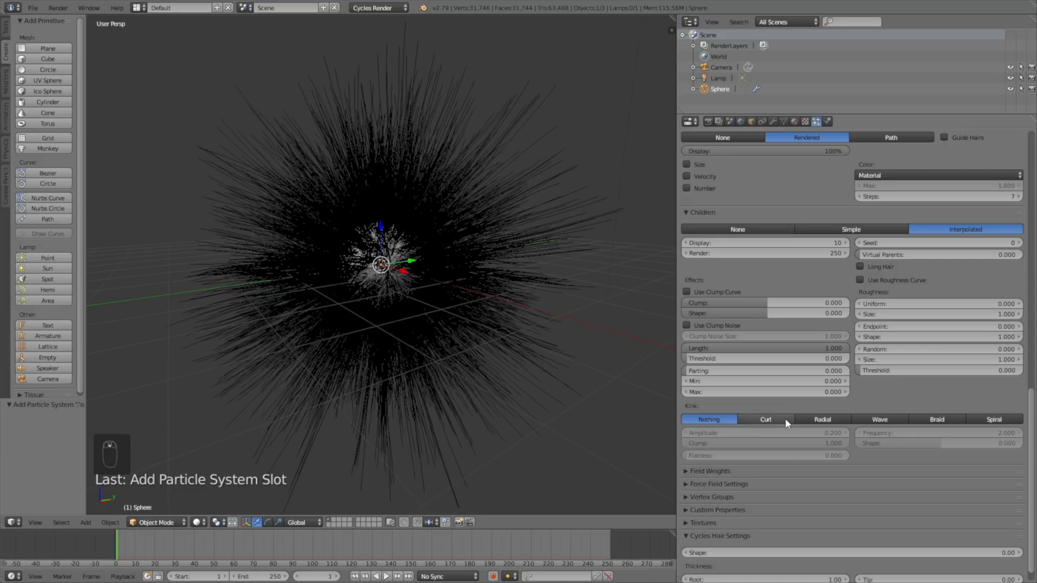
pyautogui.click(765, 419)
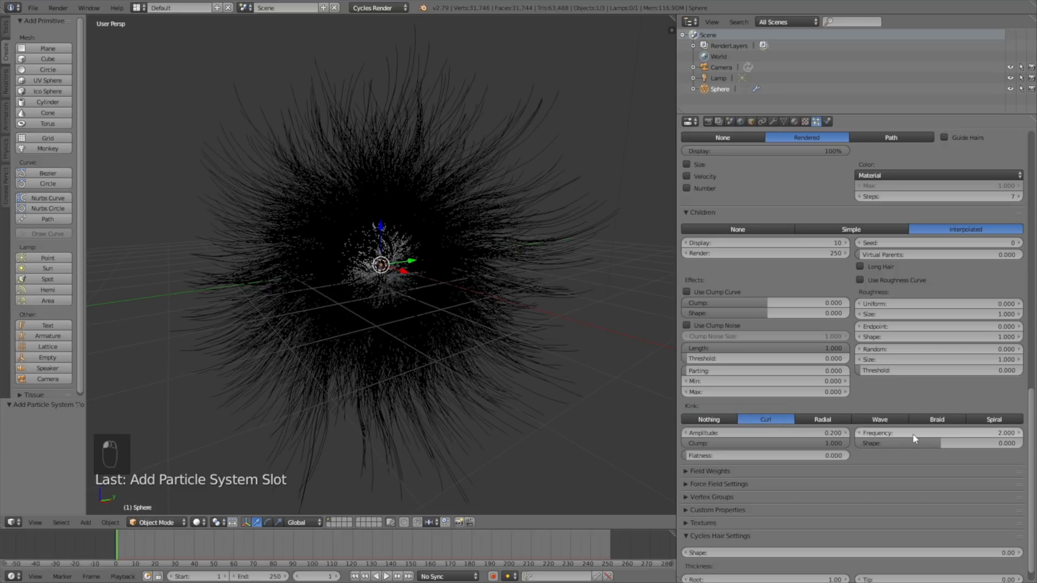
pyautogui.click(900, 433)
pyautogui.write('5.000')
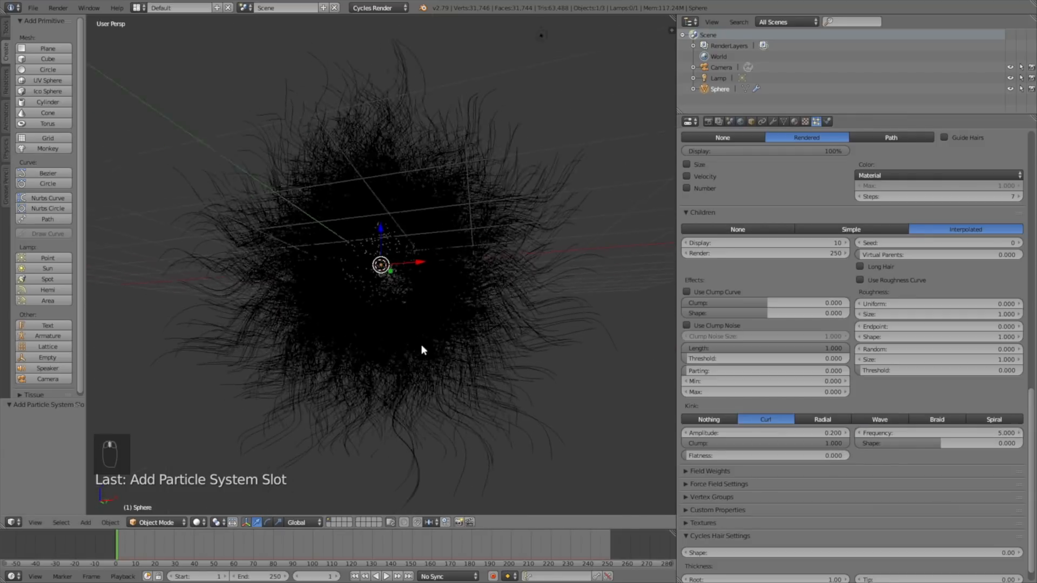
# Clump the child hairs to 1.0 and set root thickness 0.2
pyautogui.moveTo(424, 349); pyautogui.dragTo(518, 364)
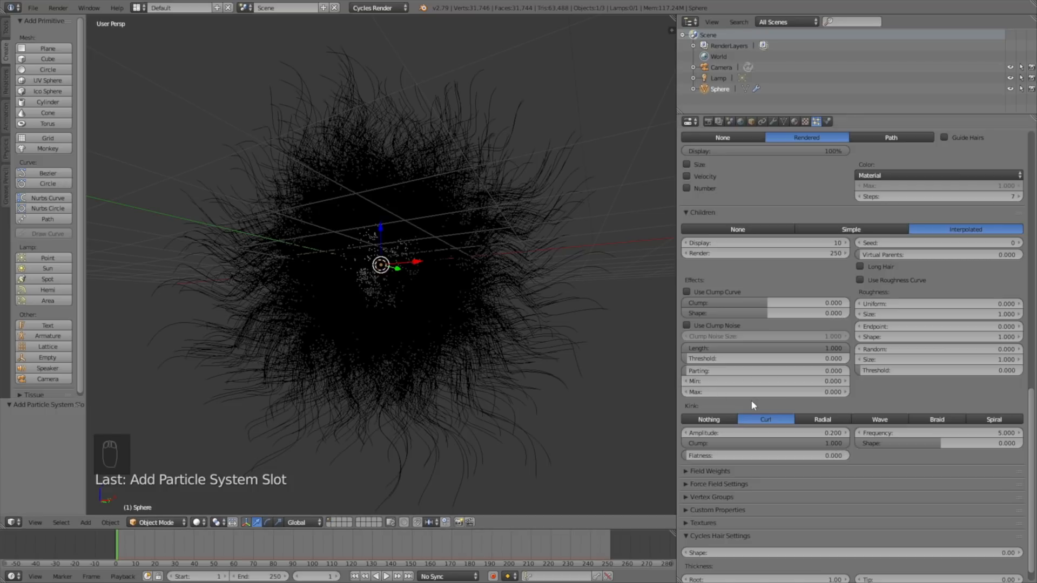
pyautogui.moveTo(720, 302); pyautogui.dragTo(801, 302)
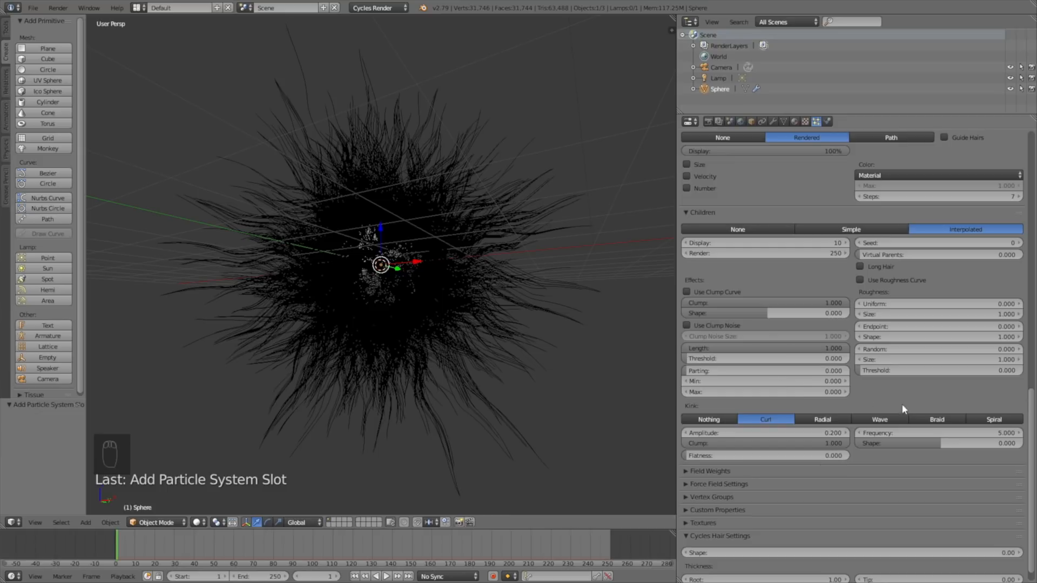
pyautogui.scroll(-3)
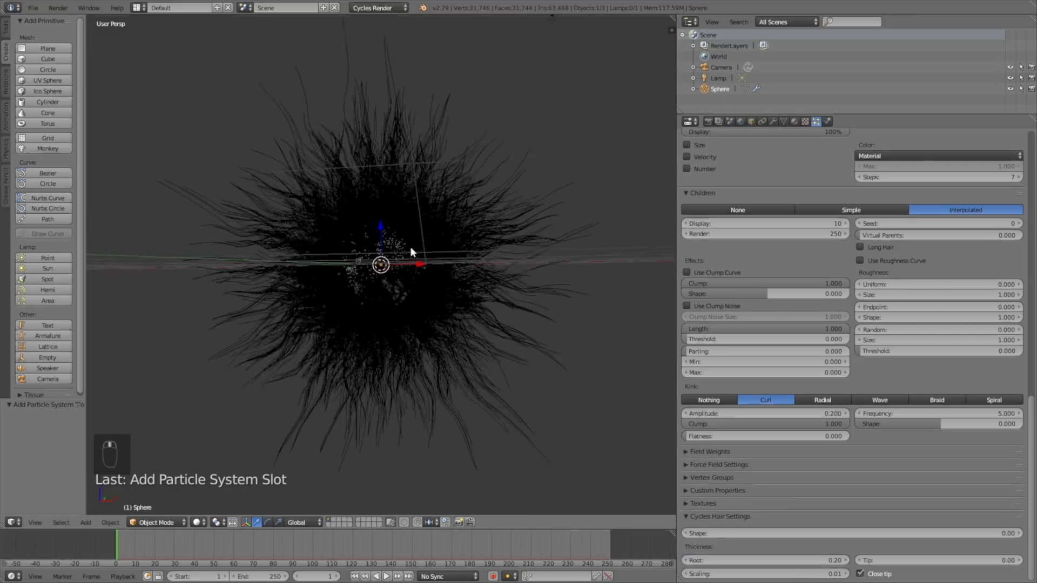
# Save the project via File > Save
pyautogui.click(31, 8)
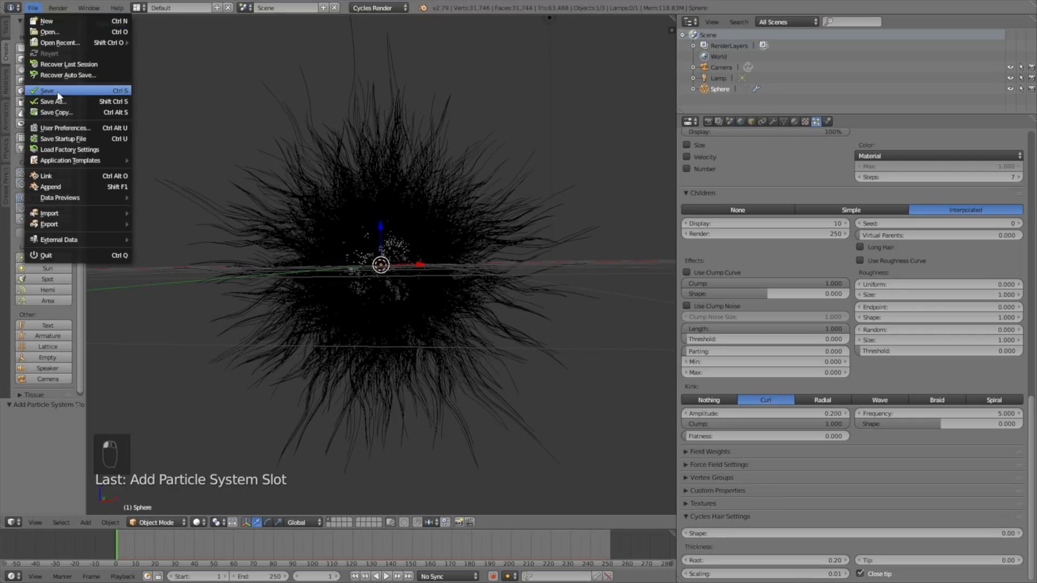
pyautogui.click(52, 102)
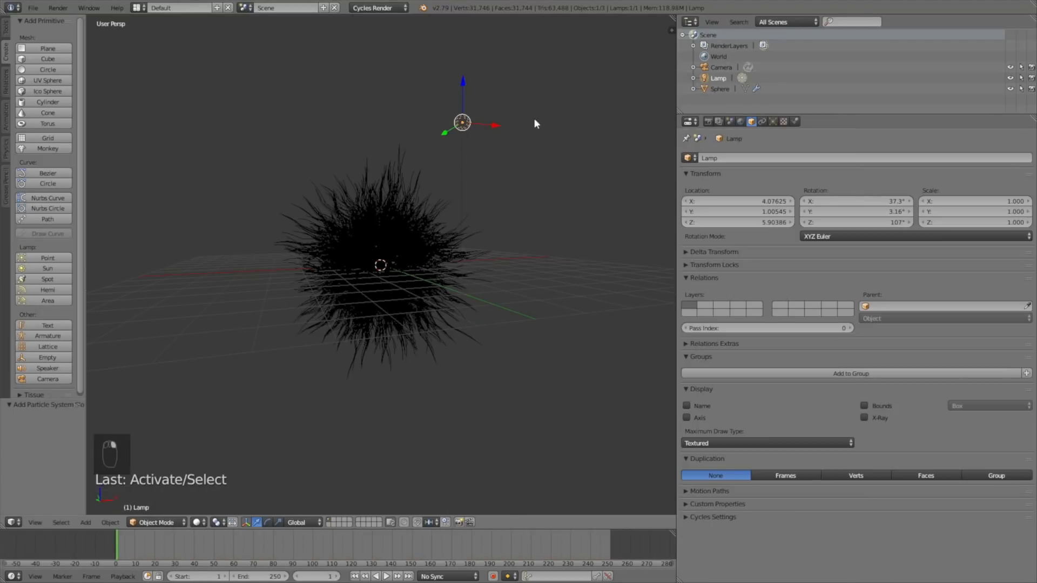
# Change the lamp into a Sun of size 1 and strength 7
pyautogui.click(750, 121)
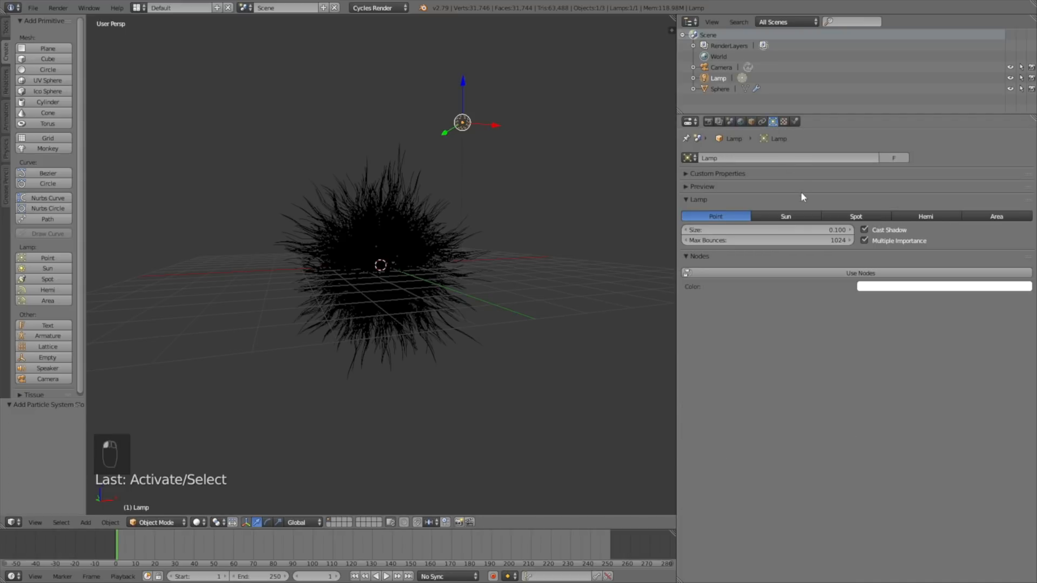
pyautogui.click(785, 216)
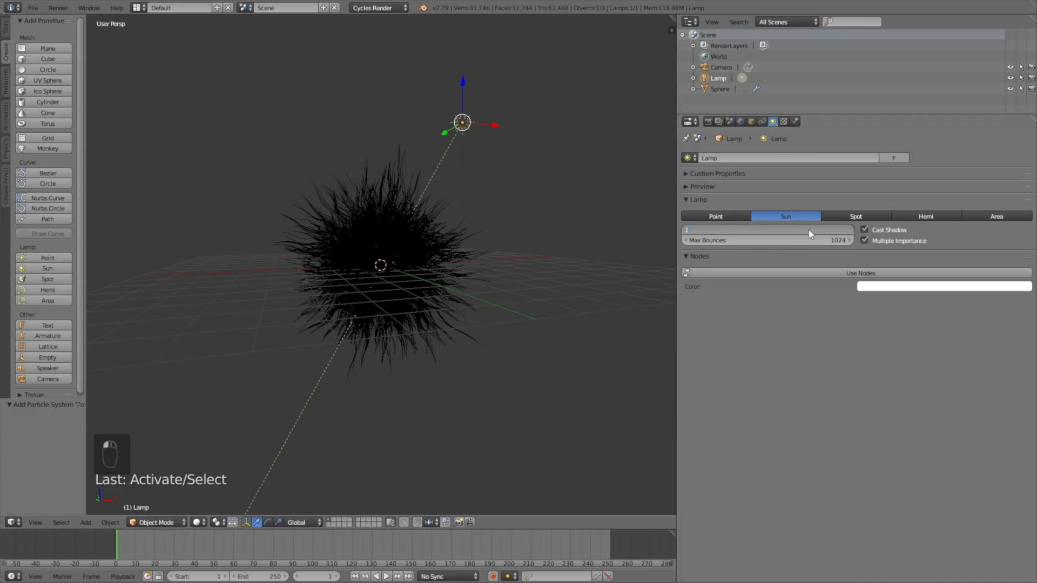
pyautogui.click(861, 272)
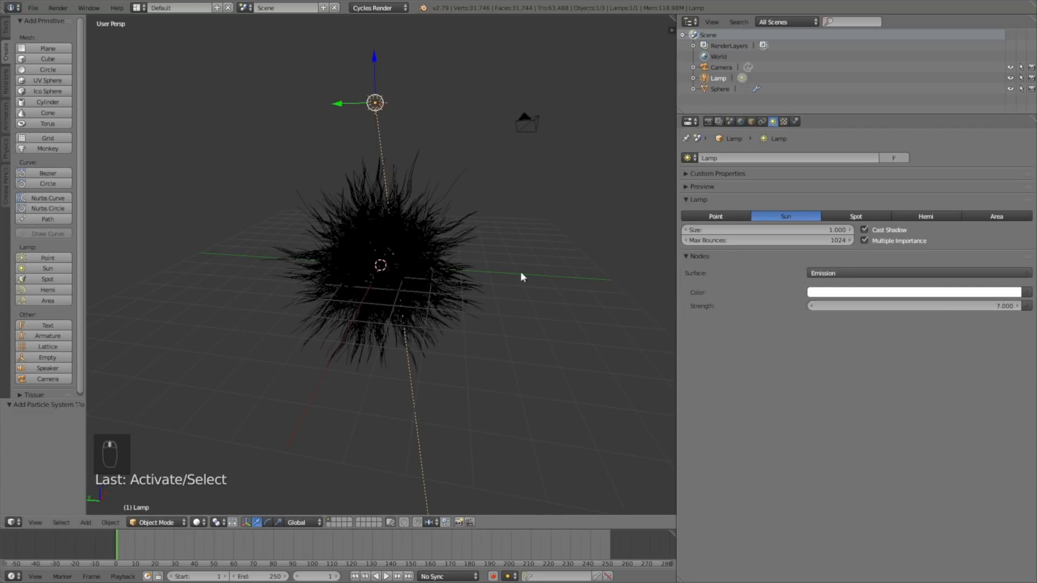
# Move and rotate the sun lamp to aim at the sphere
pyautogui.press('g')
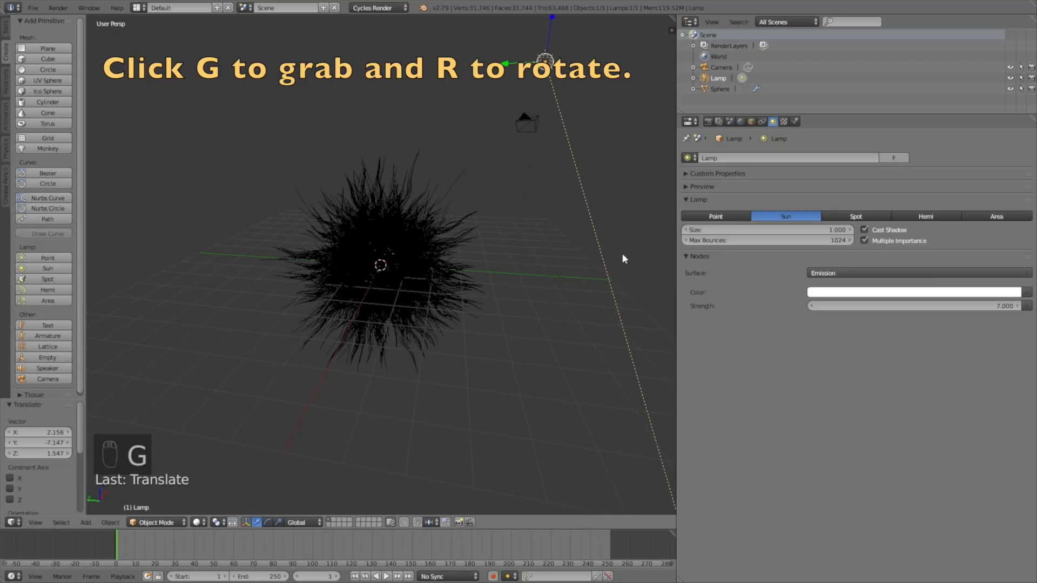
pyautogui.press('r')
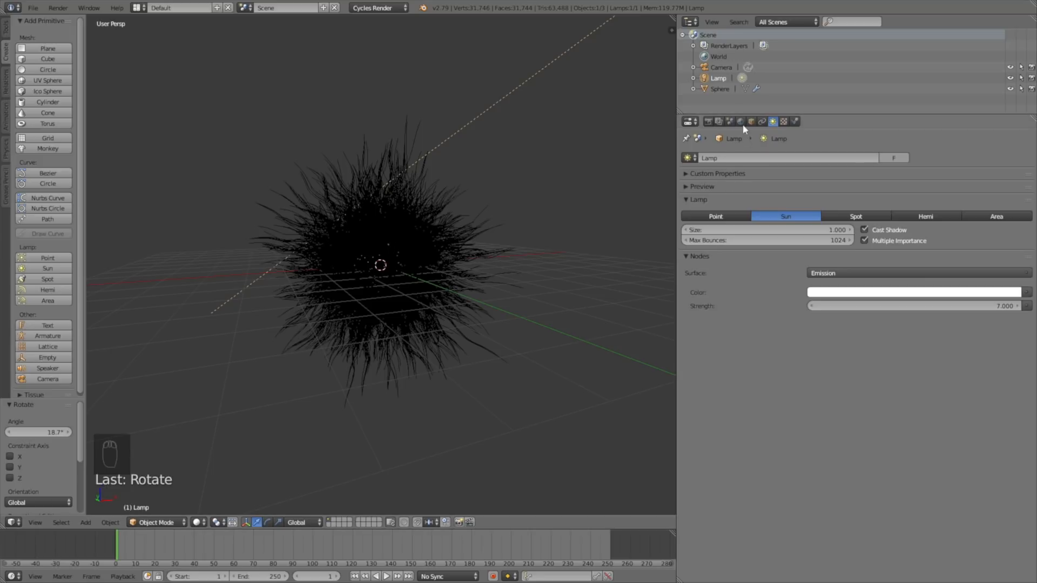
# Show World settings and switch the viewport shading to Rendered
pyautogui.click(750, 120)
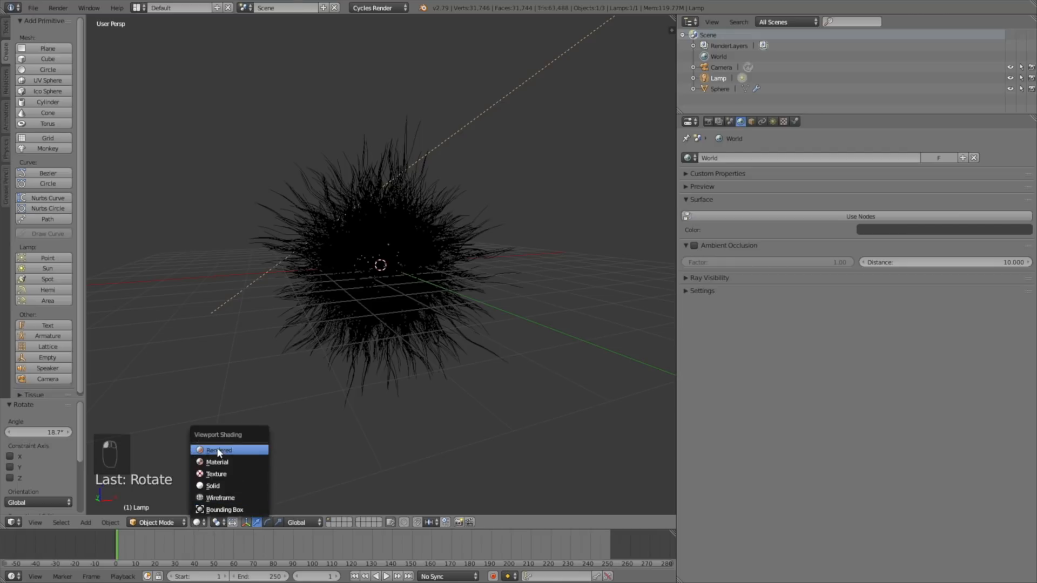
pyautogui.click(222, 450)
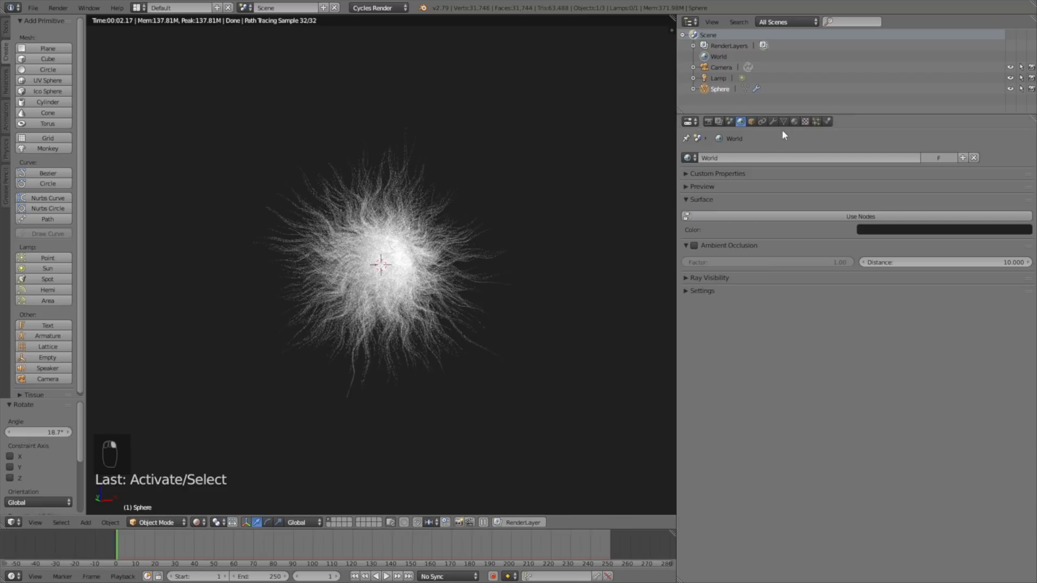
# Create a new Diffuse material for the sphere coloured orange
pyautogui.click(794, 121)
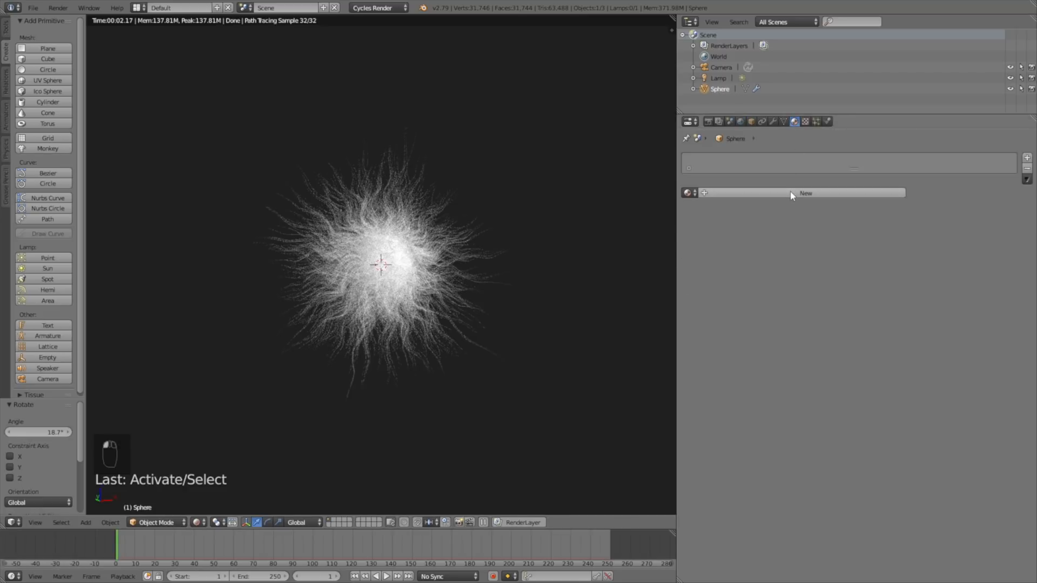
pyautogui.click(805, 193)
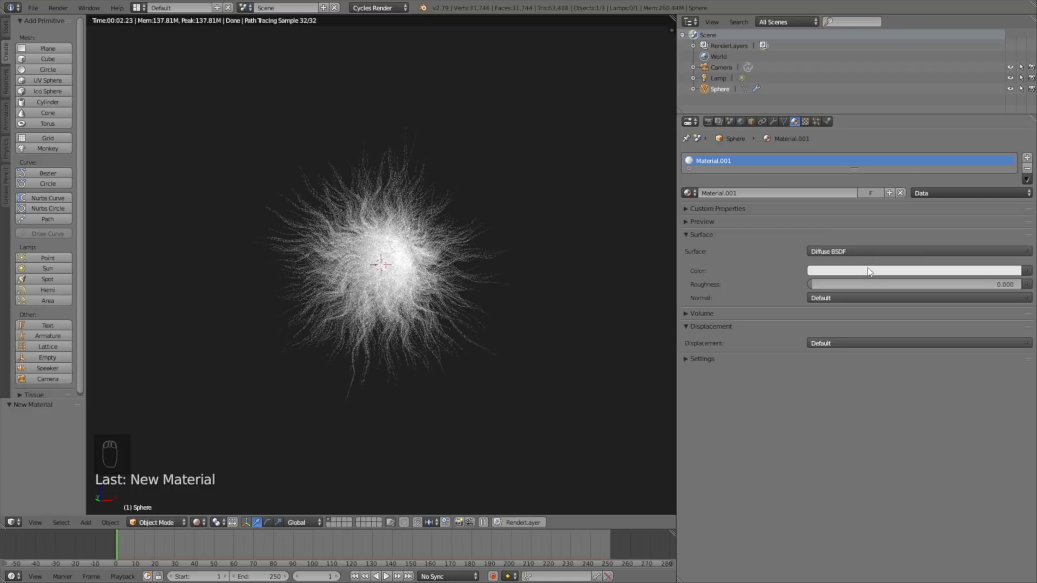
pyautogui.click(913, 270)
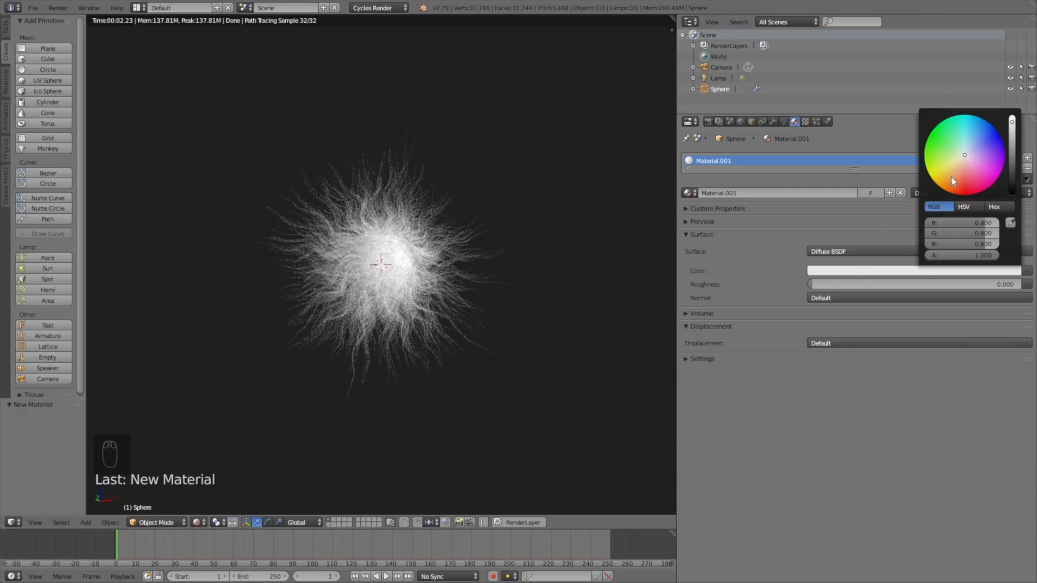
pyautogui.click(951, 180)
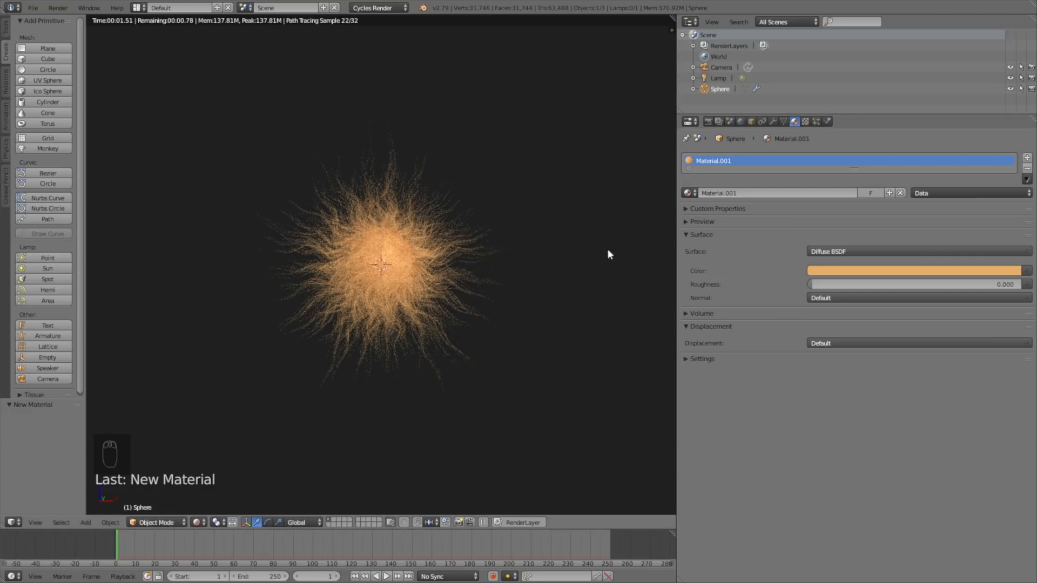
pyautogui.click(707, 121)
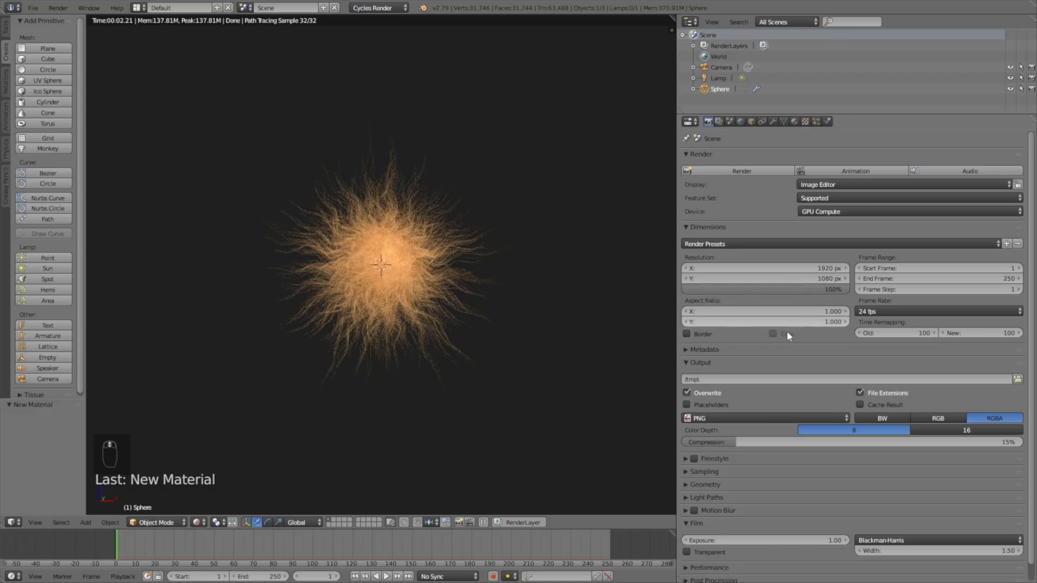
# Fly the camera to frame the fur ball and render a still image with F12
pyautogui.scroll(-3)
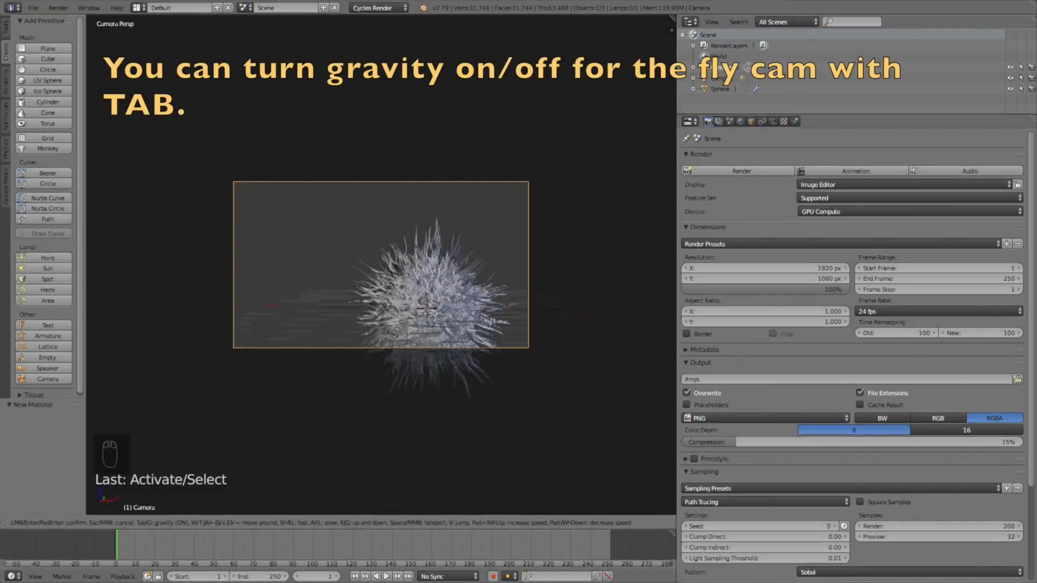
pyautogui.press('Tab')
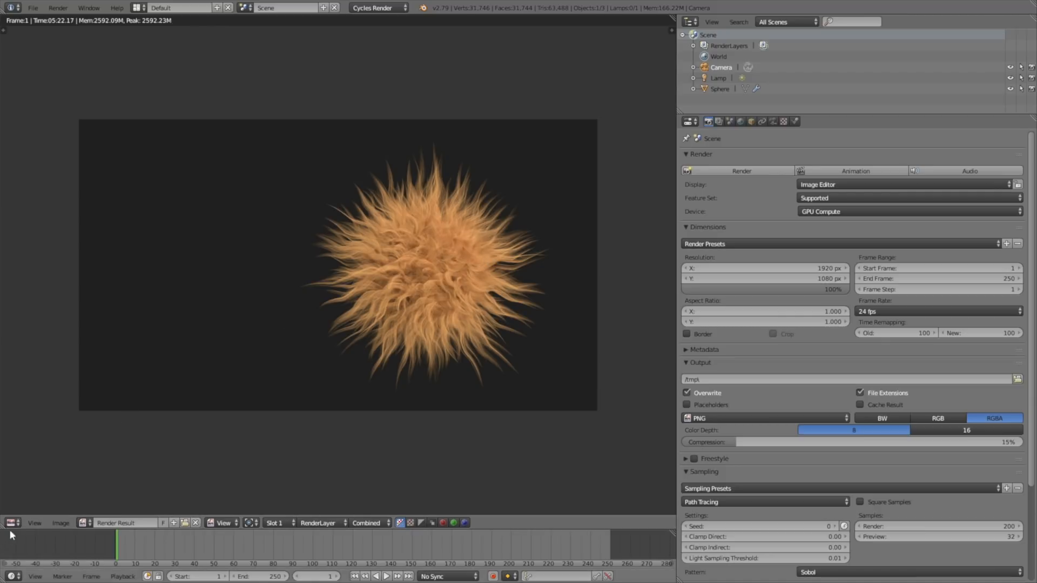
# Switch the render area back to the 3D View showing the fur ball, then save the project
pyautogui.click(12, 523)
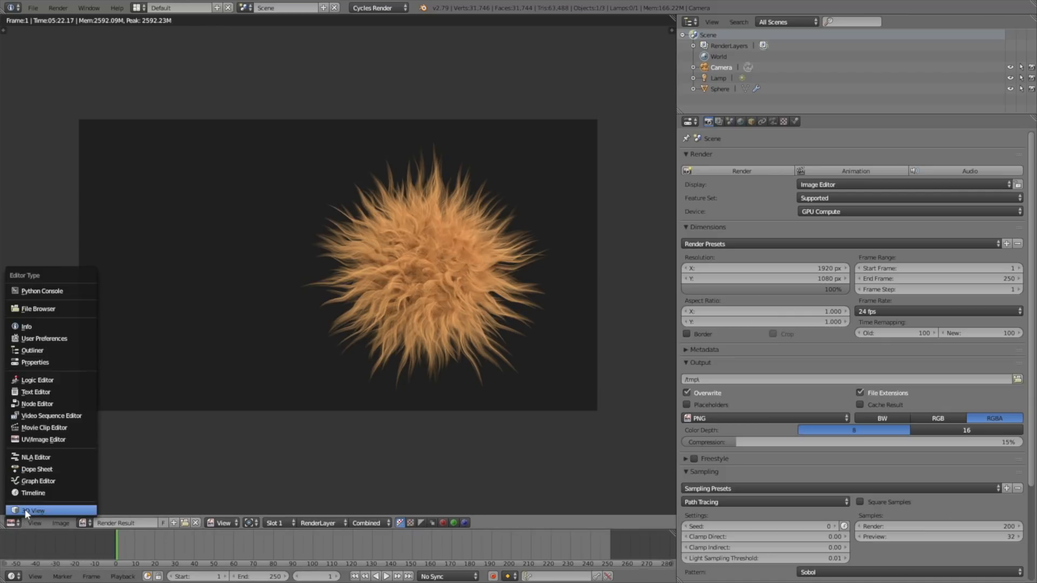
pyautogui.click(35, 510)
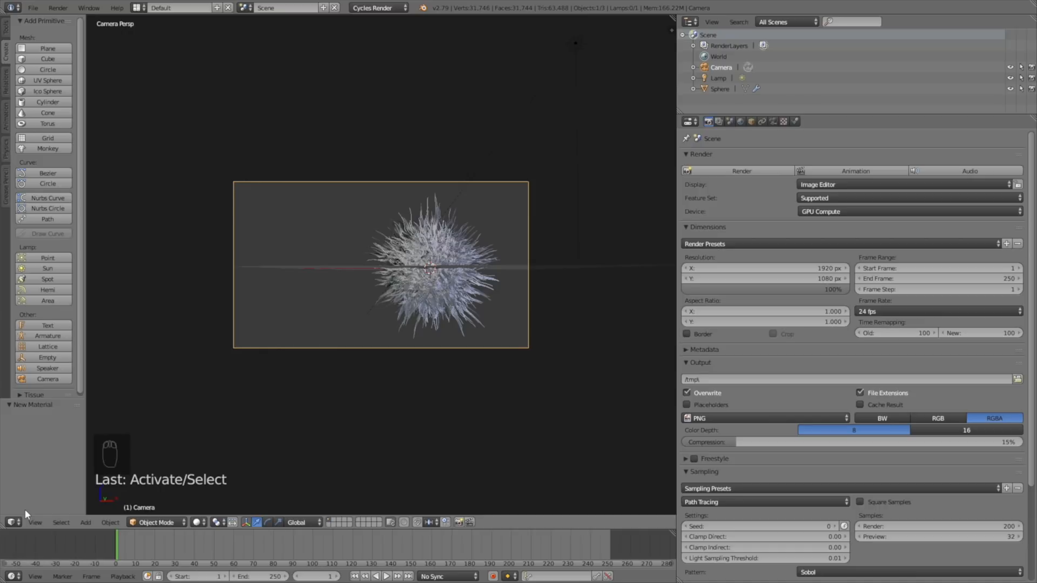
pyautogui.click(32, 8)
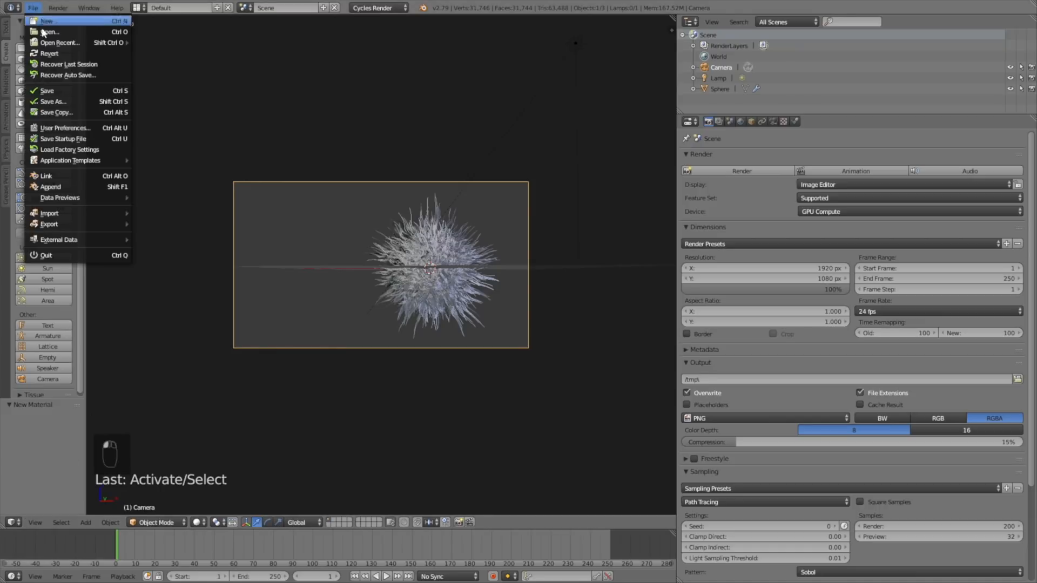
pyautogui.click(53, 102)
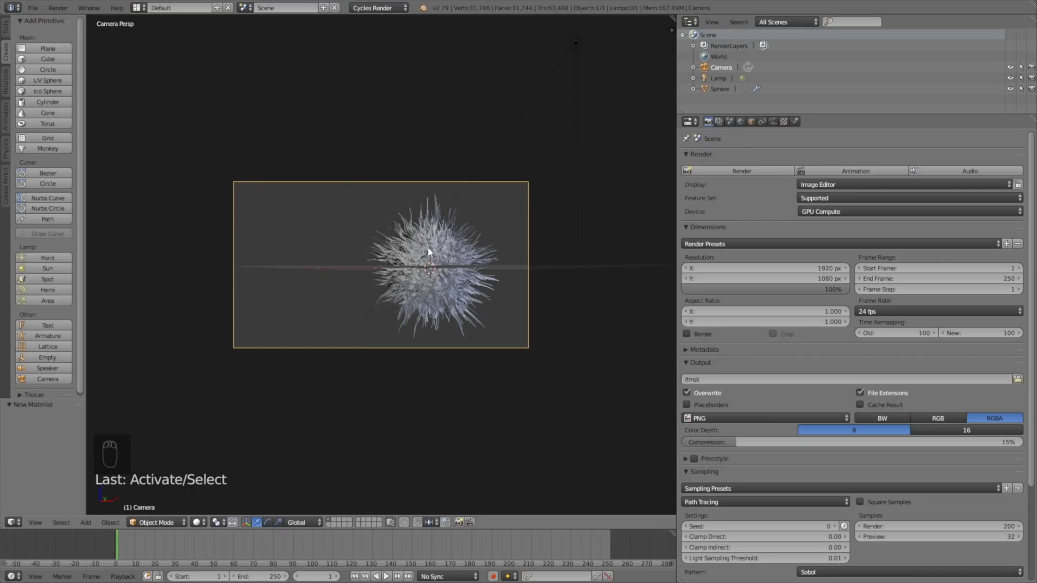
# Enable Hair Dynamics on the sphere's particle system and raise Stiffness to 5
pyautogui.click(428, 268)
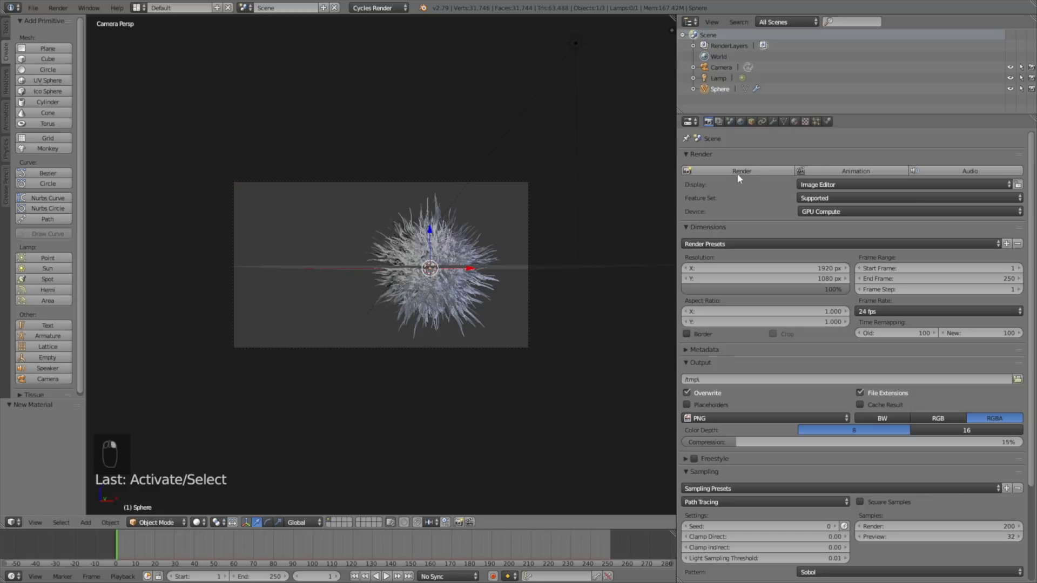
pyautogui.click(816, 121)
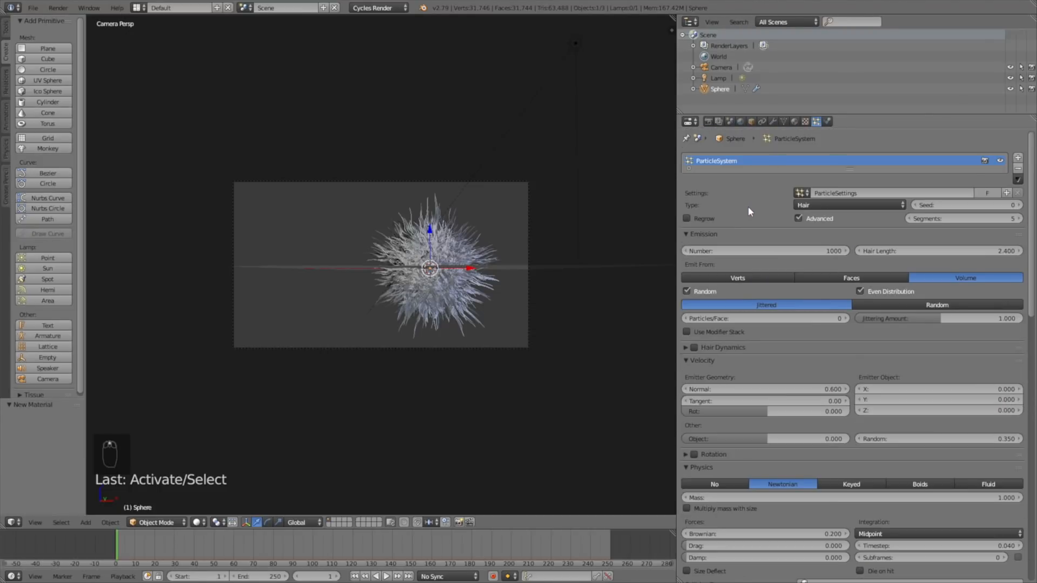
pyautogui.moveTo(693, 350)
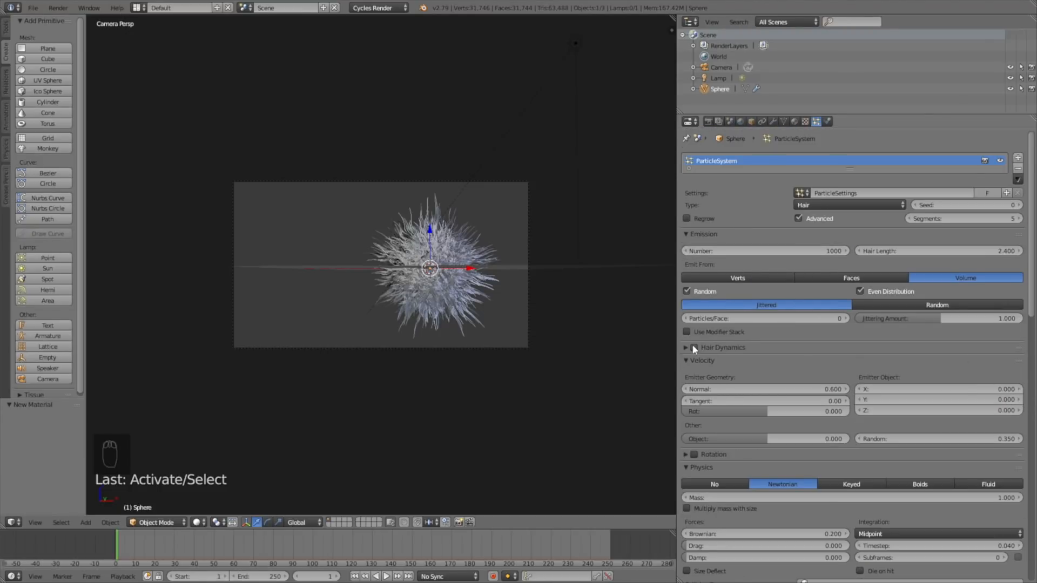
pyautogui.click(694, 347)
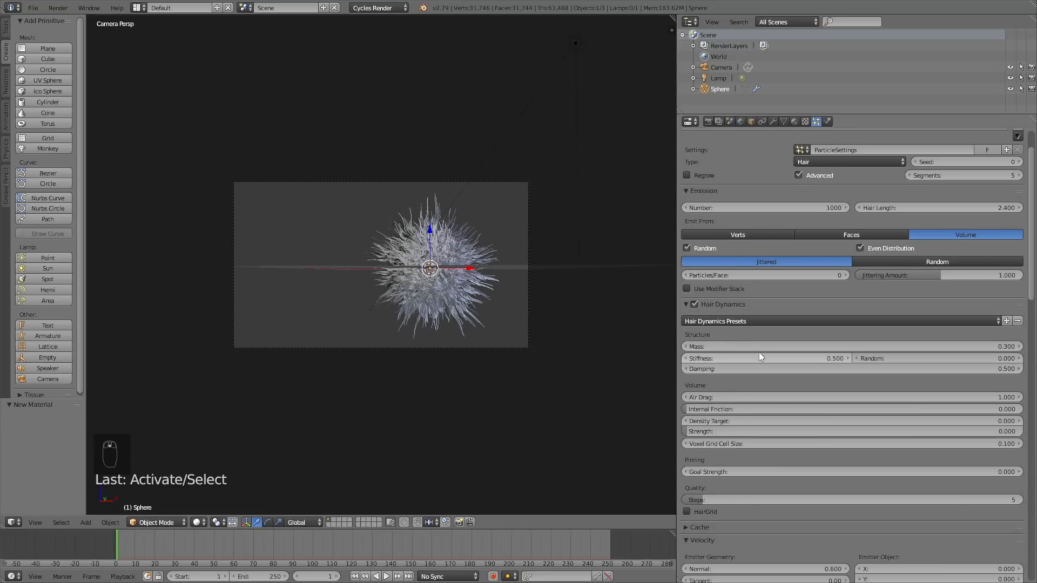
pyautogui.click(760, 358)
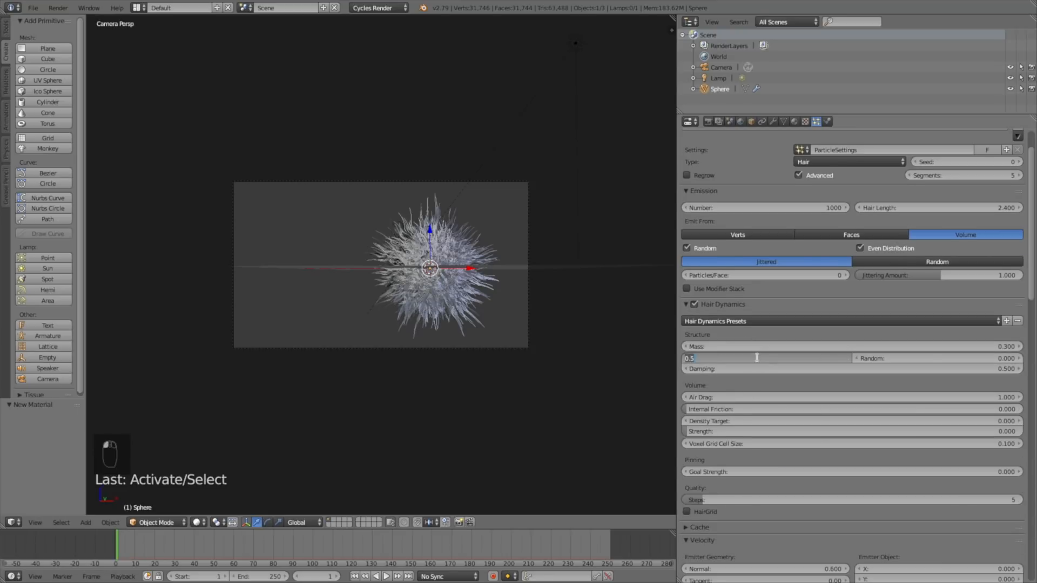
pyautogui.write('5.000')
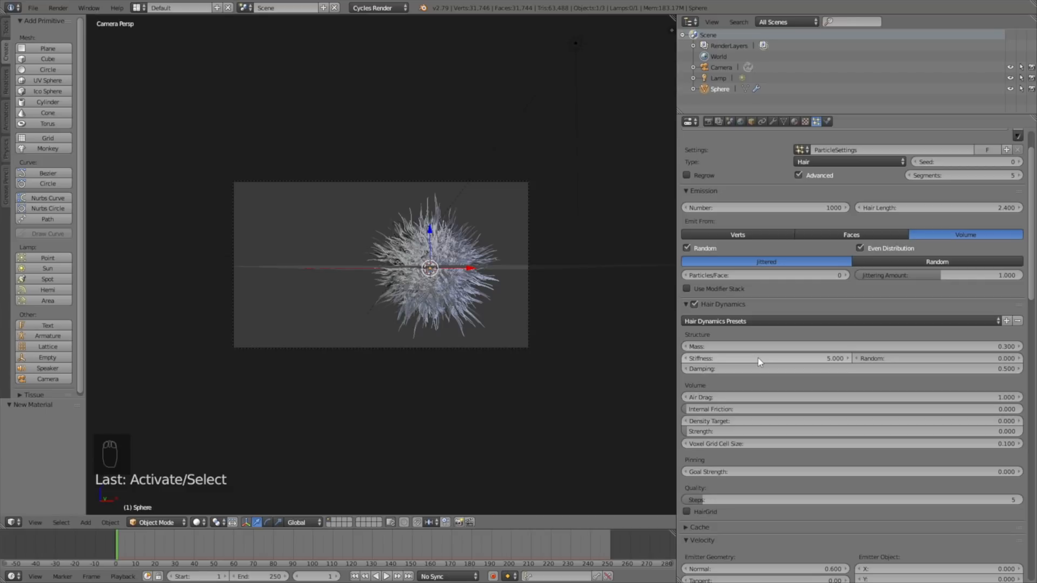
pyautogui.moveTo(746, 432)
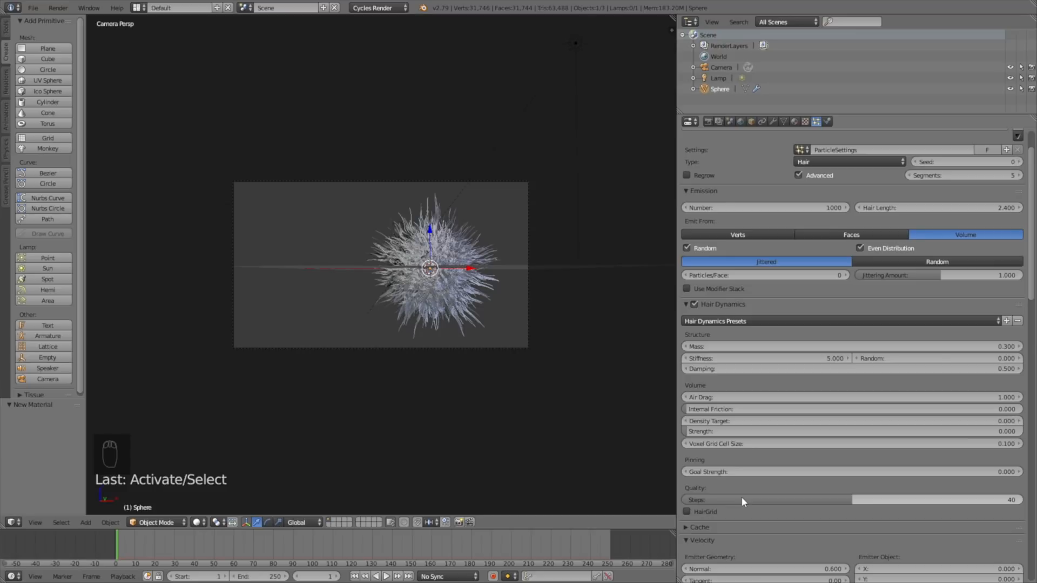
pyautogui.moveTo(446, 273)
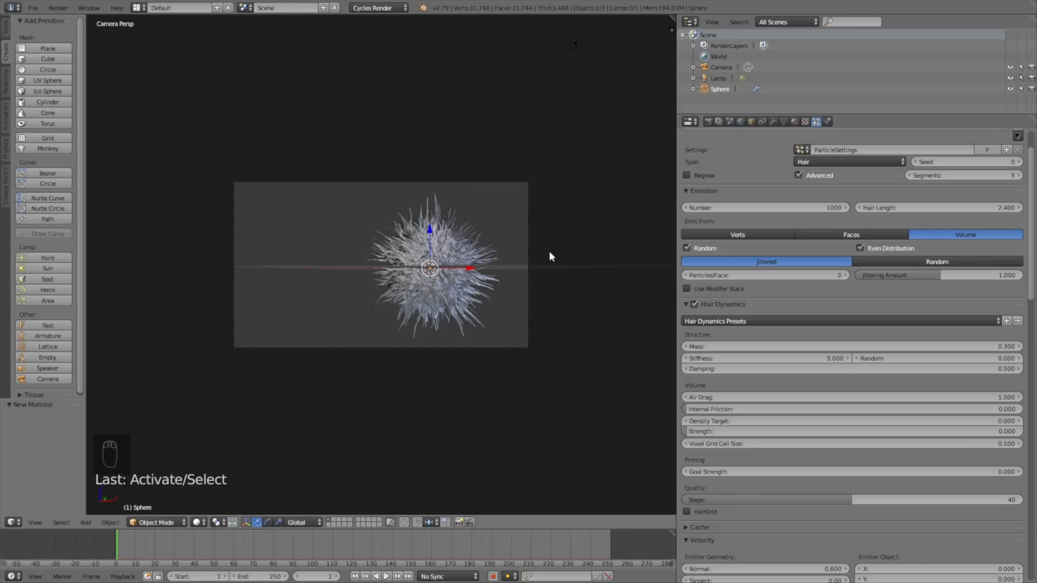
# Keyframe the sphere's starting location/rotation, then move it to the left and keyframe again
pyautogui.press('n')
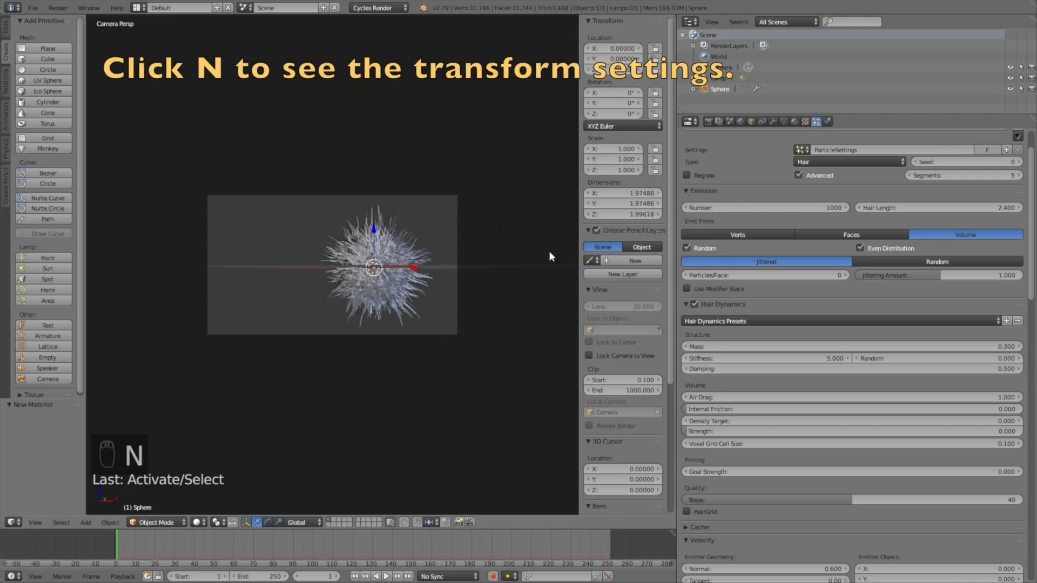
pyautogui.moveTo(611, 58)
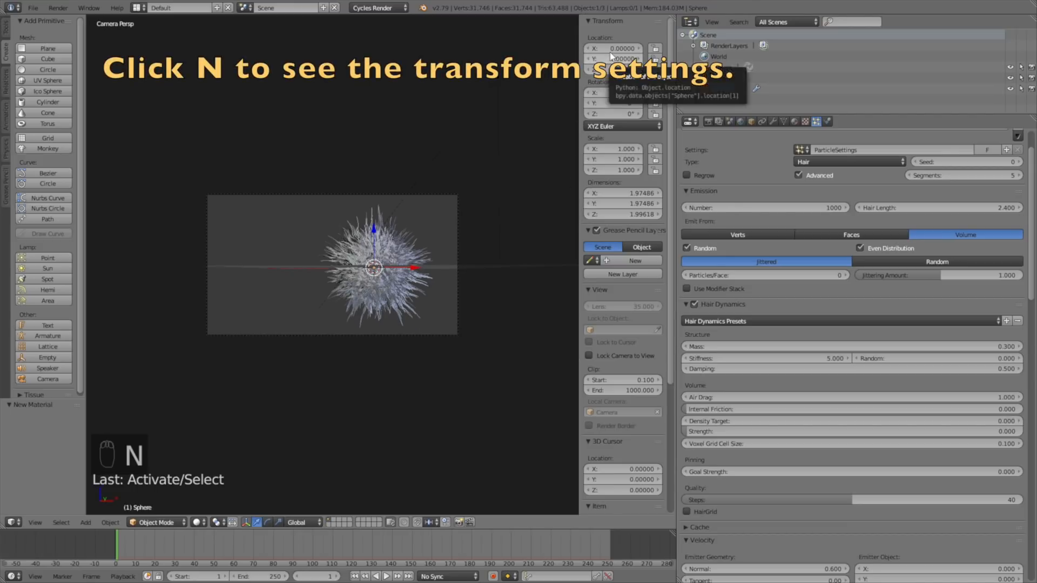
pyautogui.press('i')
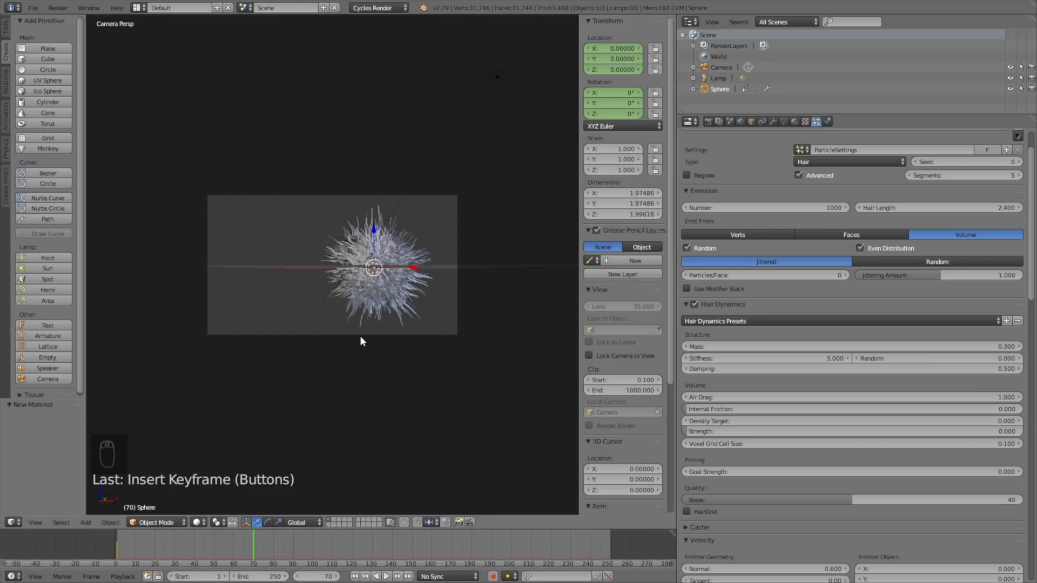
pyautogui.press('g')
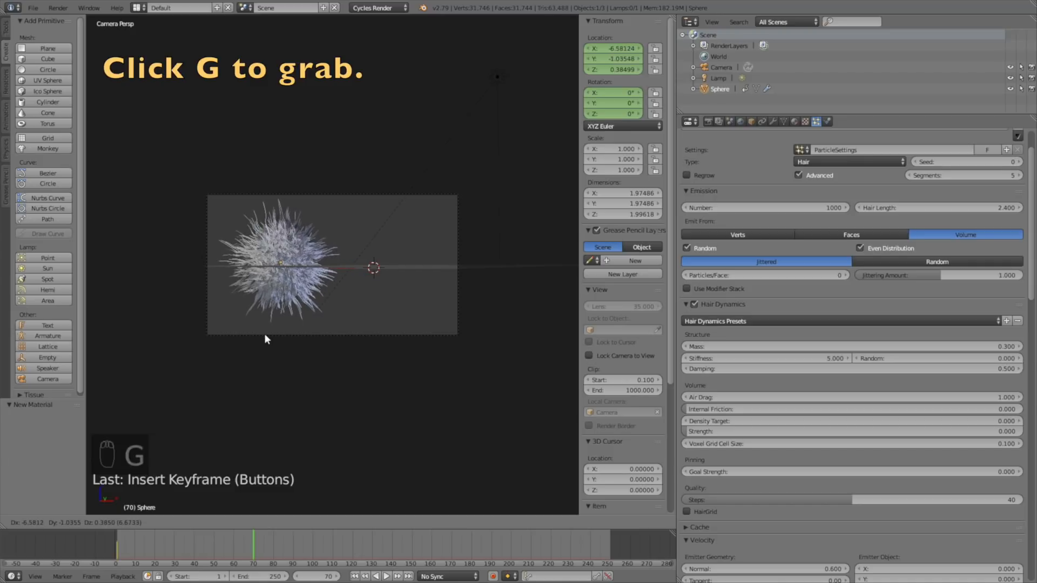
pyautogui.press('g')
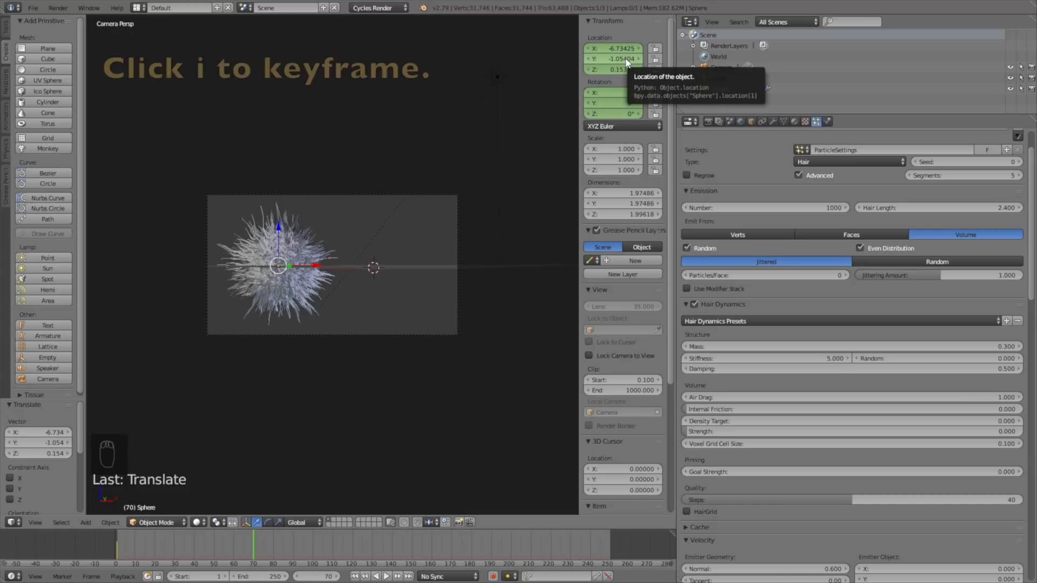
pyautogui.press('i')
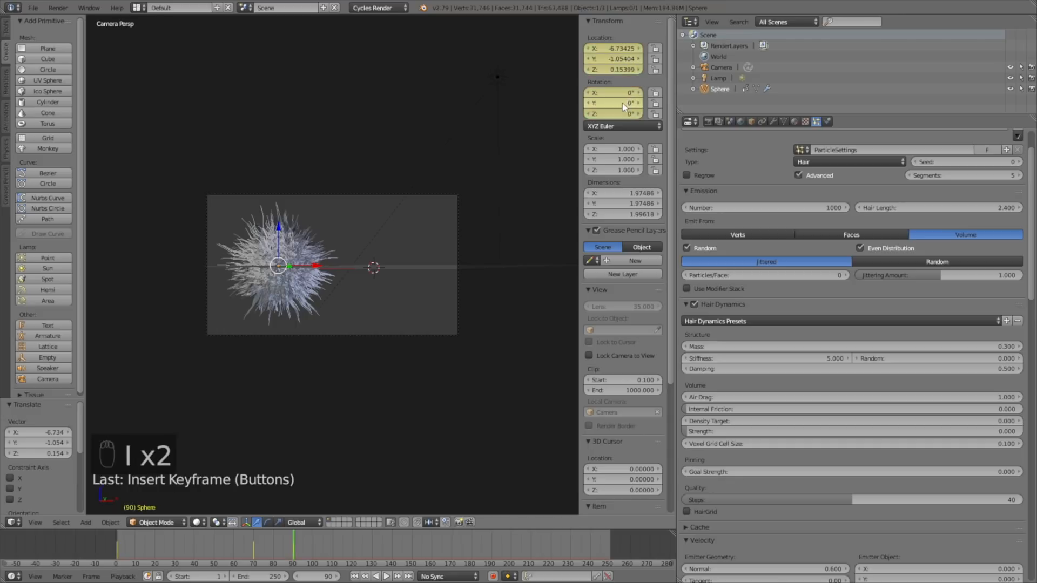
# At a later frame move the sphere back, then keyframe its location and 240° Z rotation at frame 195
pyautogui.click(376, 576)
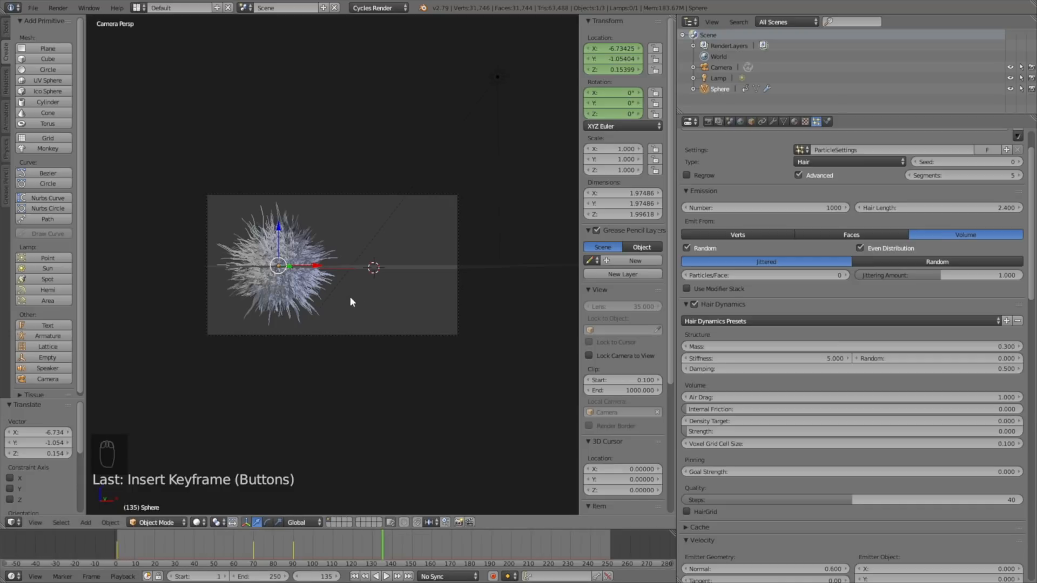
pyautogui.press('g')
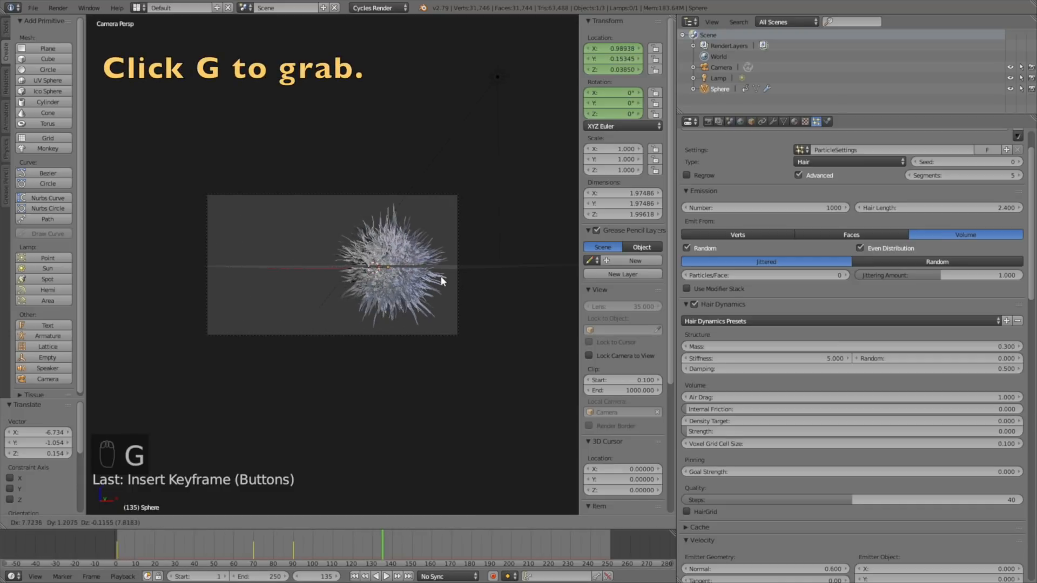
pyautogui.press('g')
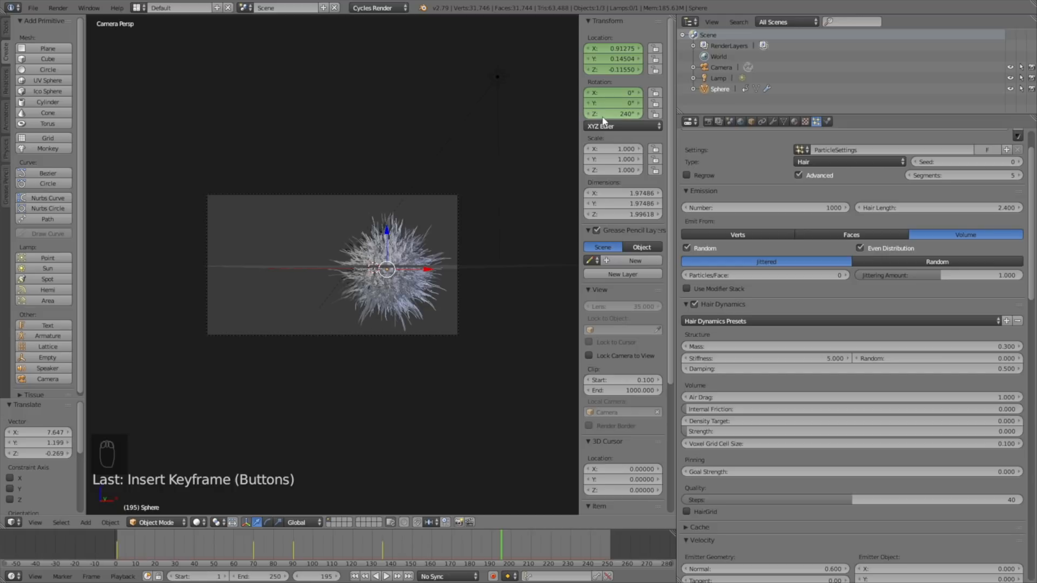
pyautogui.press('i')
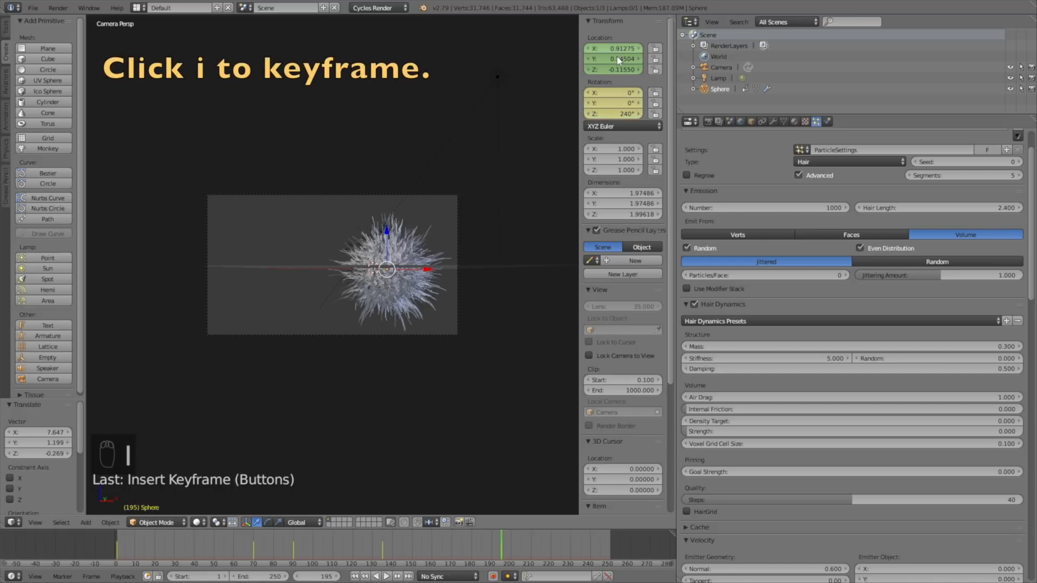
pyautogui.press('i')
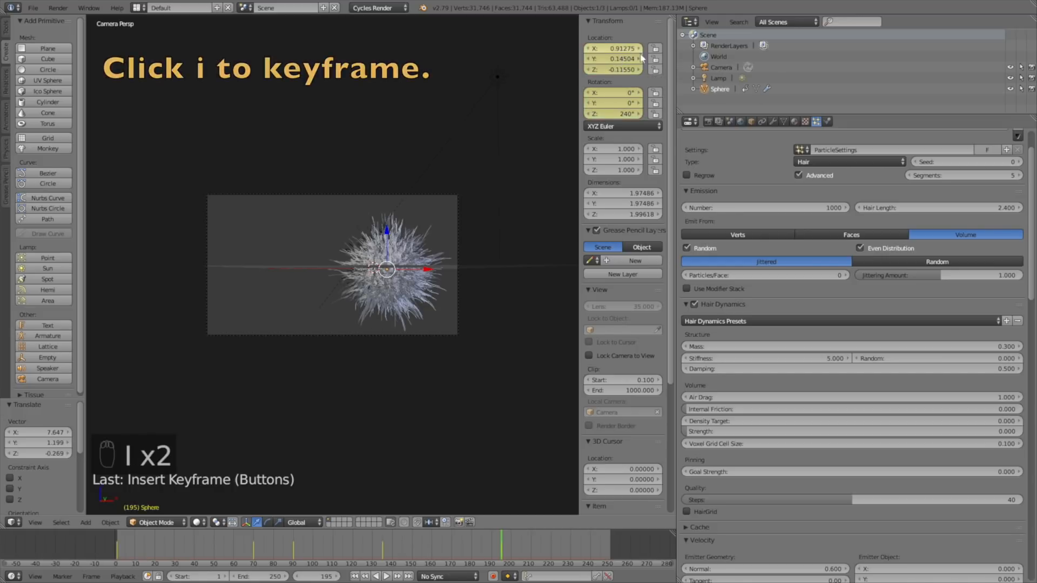
pyautogui.scroll(-3)
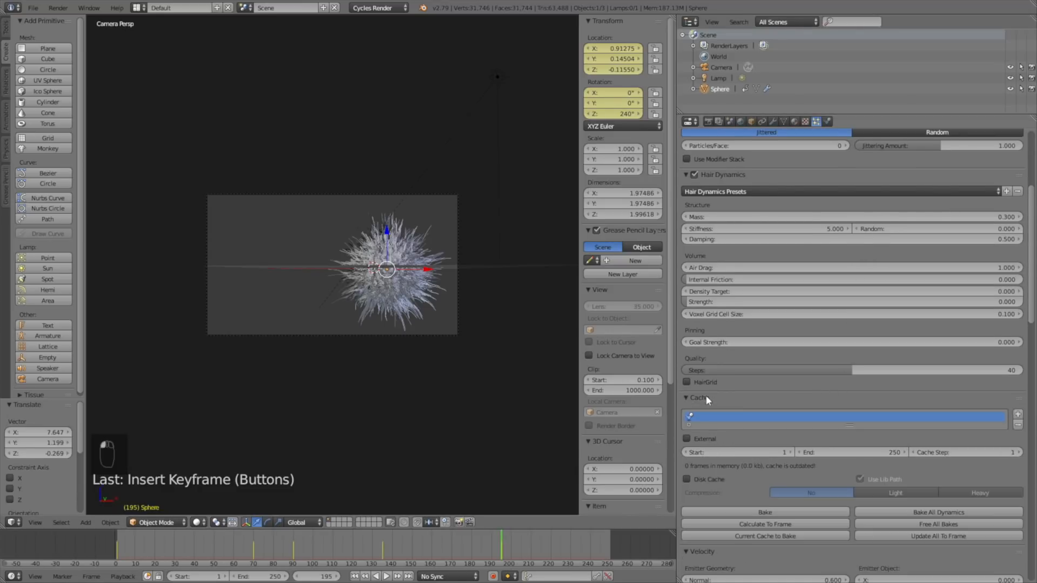
# Bake the hair dynamics cache for all 250 frames and scrub the timeline to preview it
pyautogui.scroll(-3)
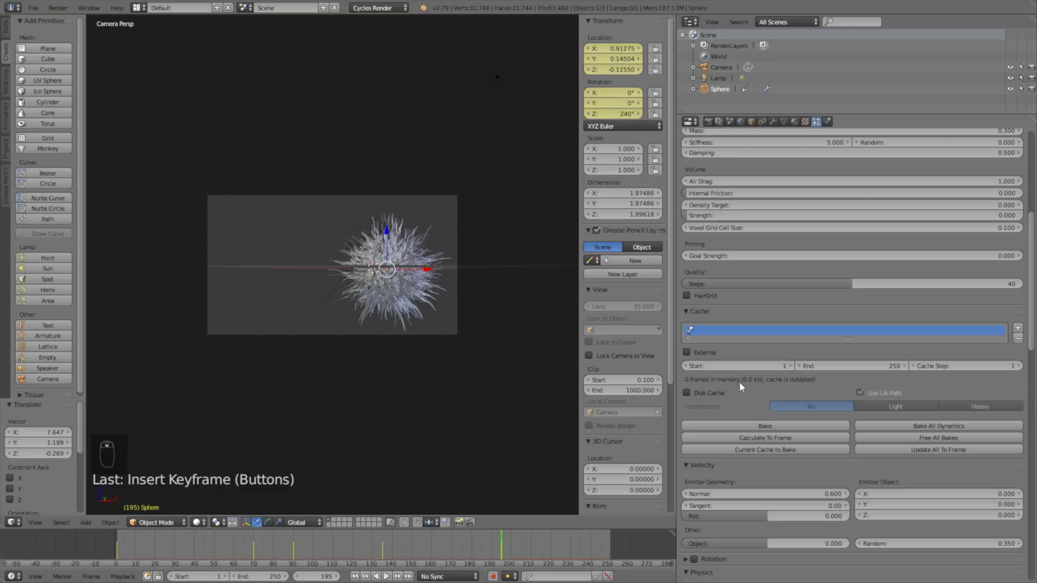
pyautogui.moveTo(764, 425)
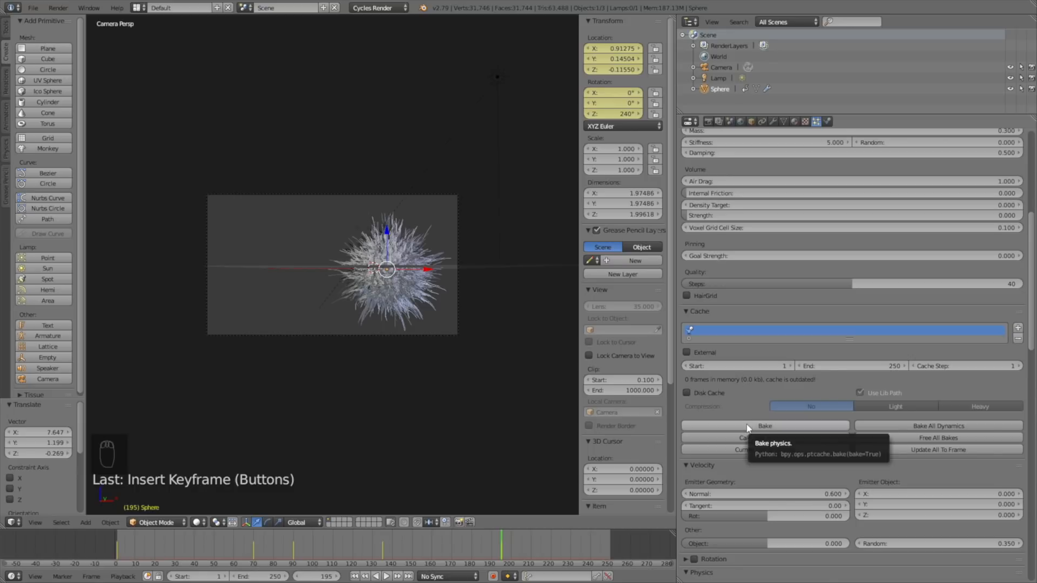
pyautogui.click(763, 426)
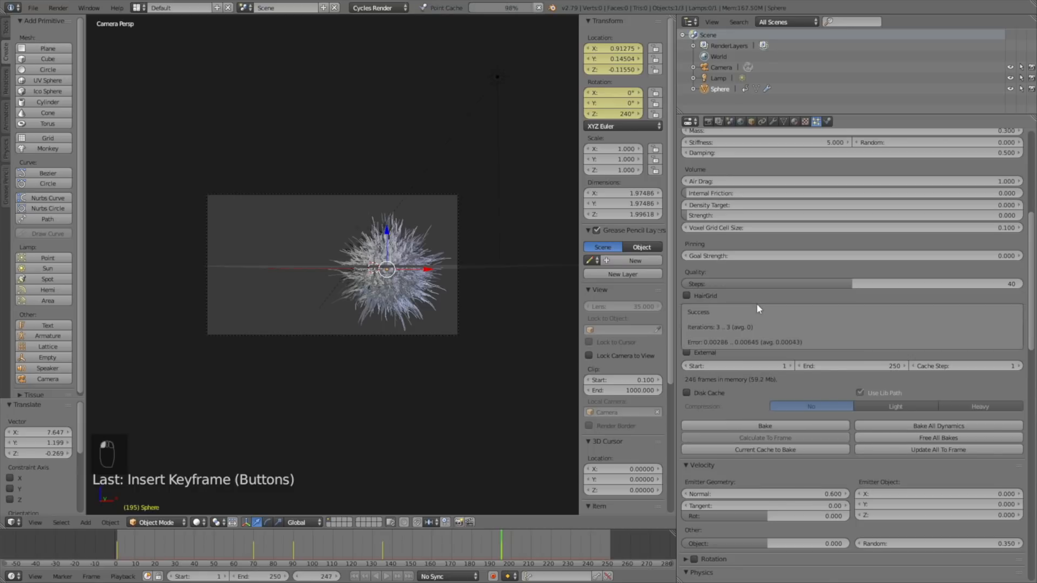
pyautogui.click(765, 426)
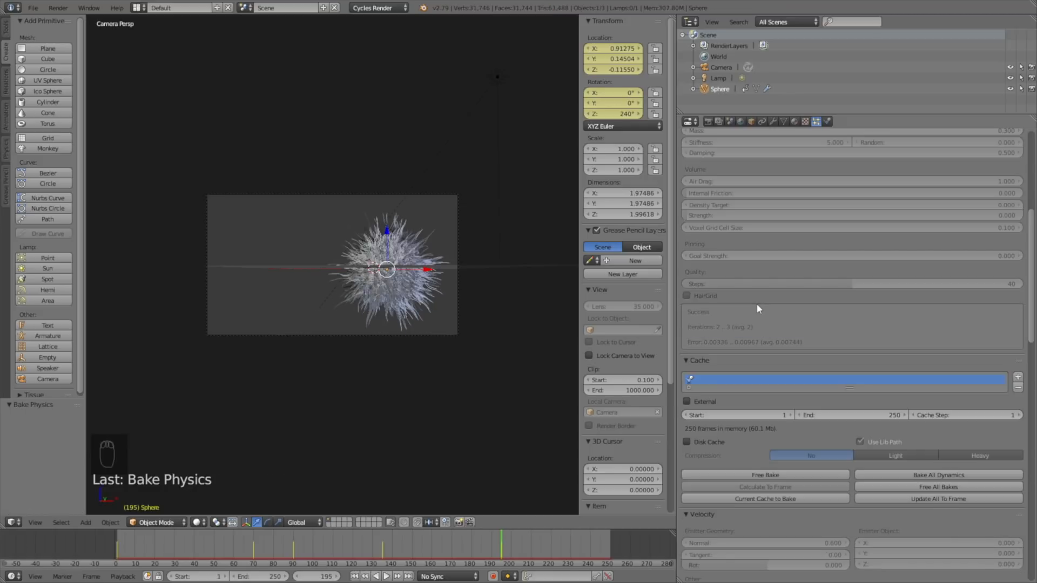
pyautogui.moveTo(541, 550)
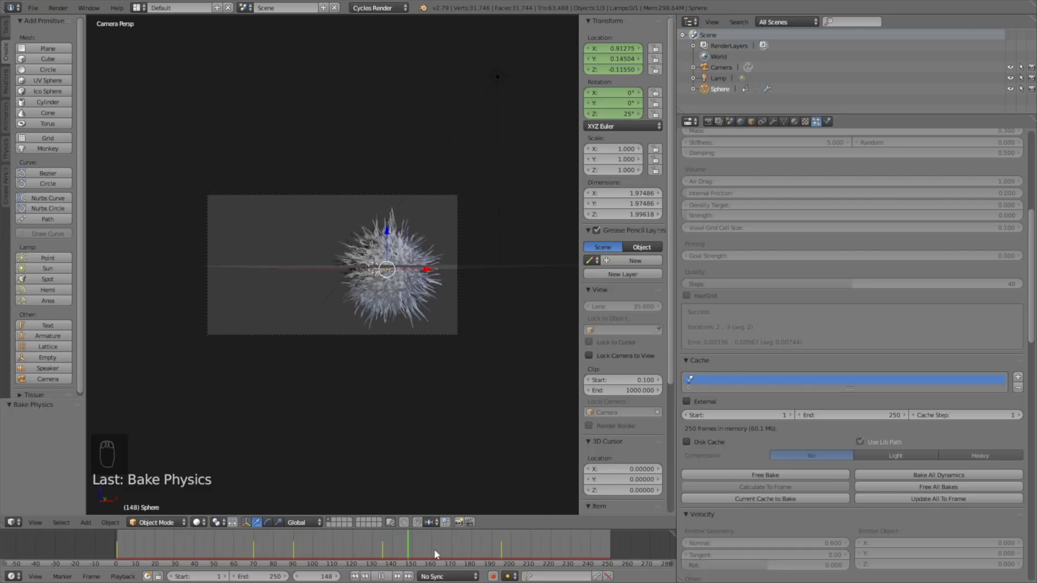
pyautogui.click(543, 546)
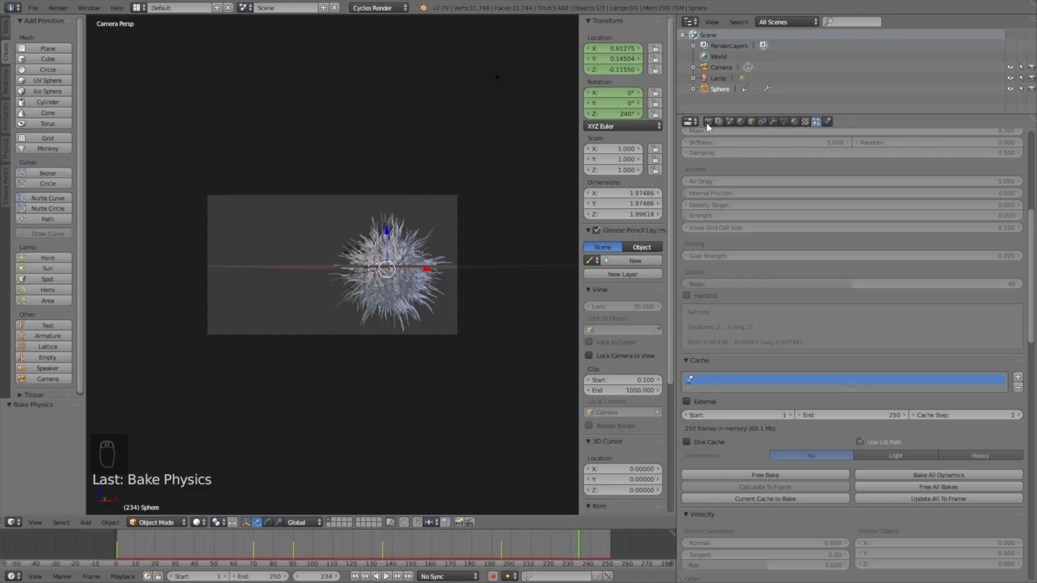
# Point the render output to tmp/Adv_hair with the frame name 'tut'
pyautogui.click(690, 121)
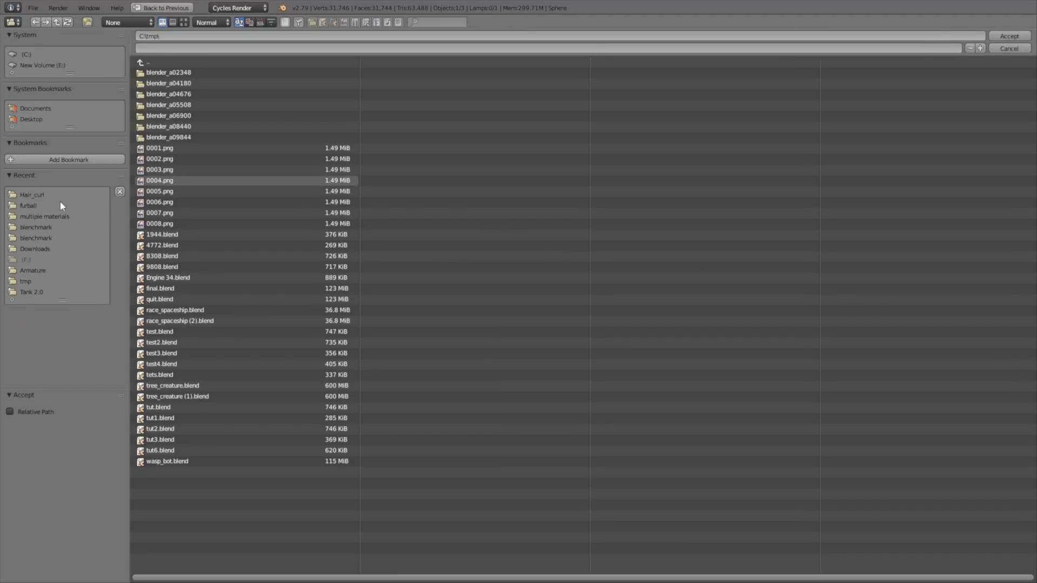
pyautogui.moveTo(57, 238)
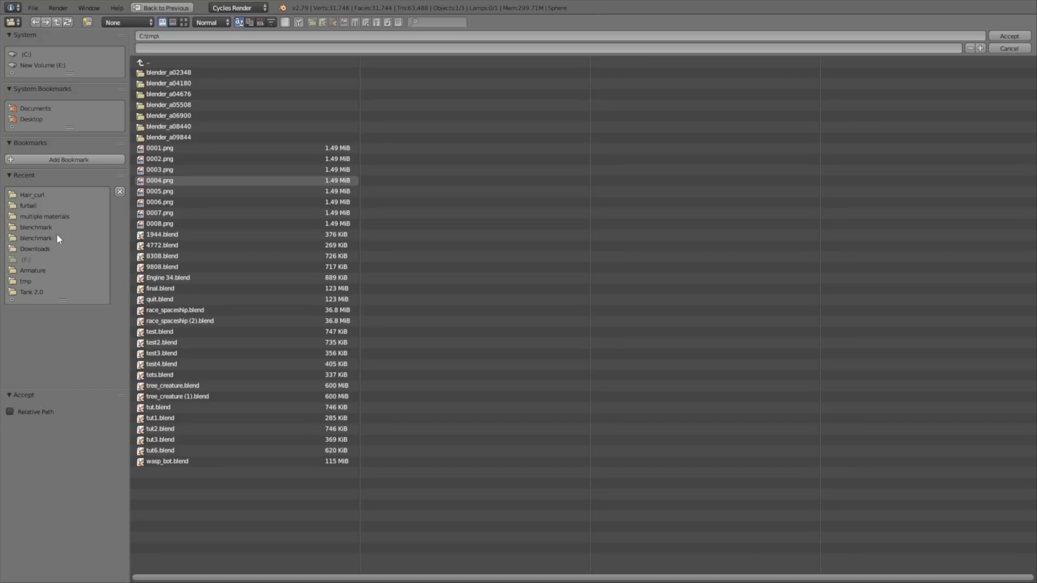
pyautogui.moveTo(28, 283)
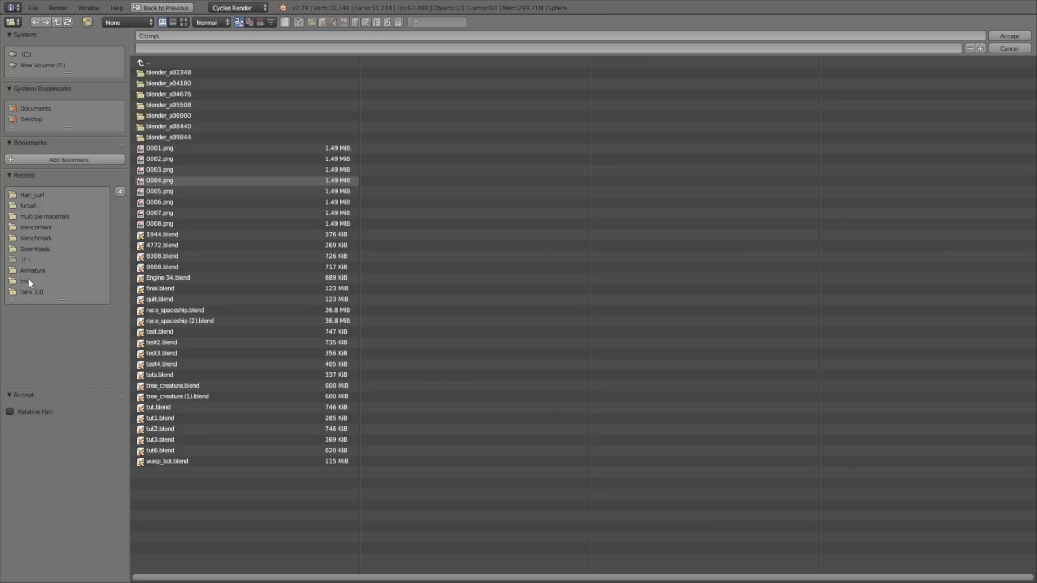
pyautogui.click(25, 281)
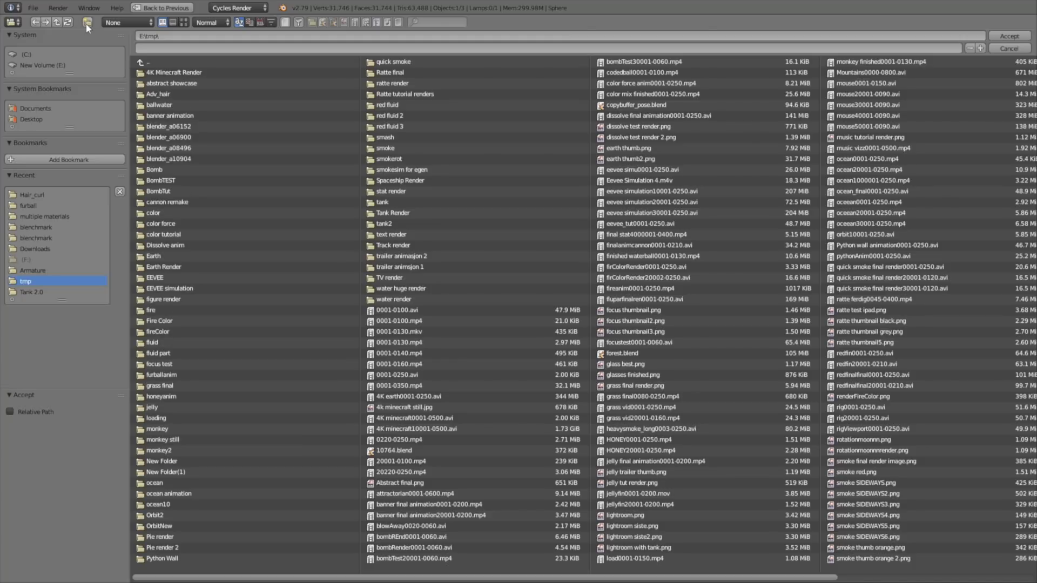
pyautogui.doubleClick(157, 94)
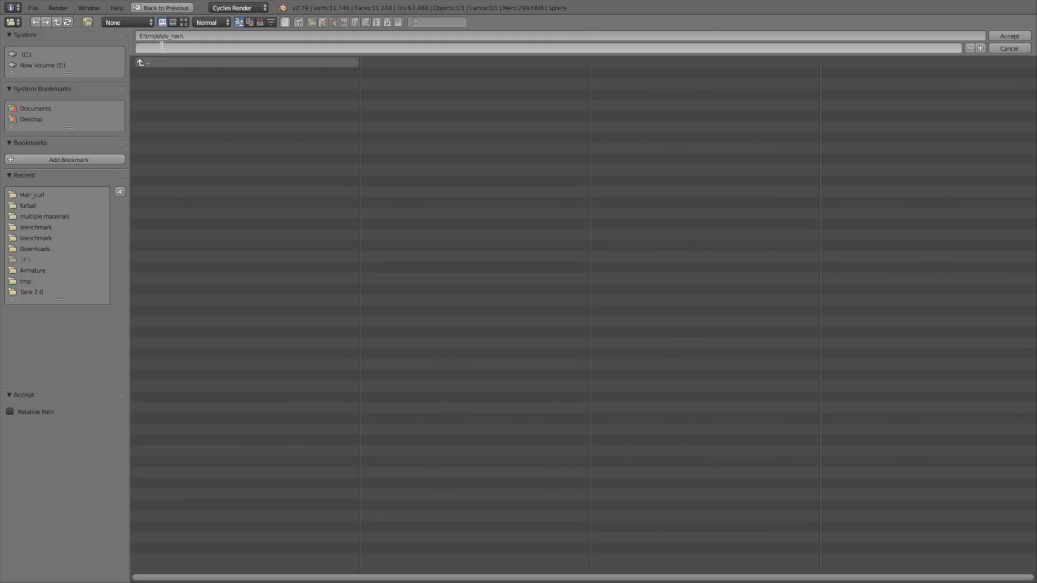
pyautogui.write('tut')
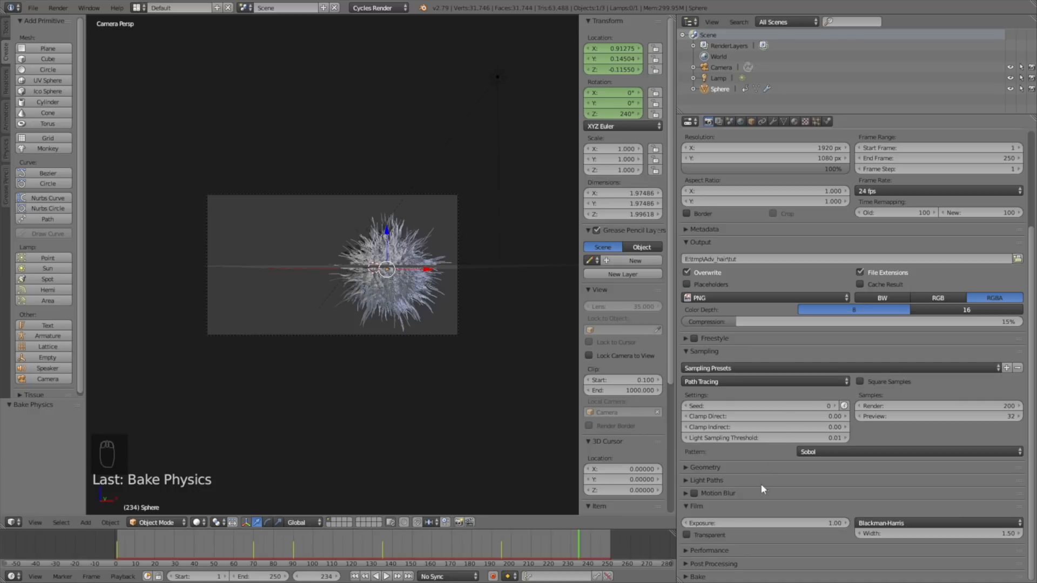
pyautogui.moveTo(738, 547)
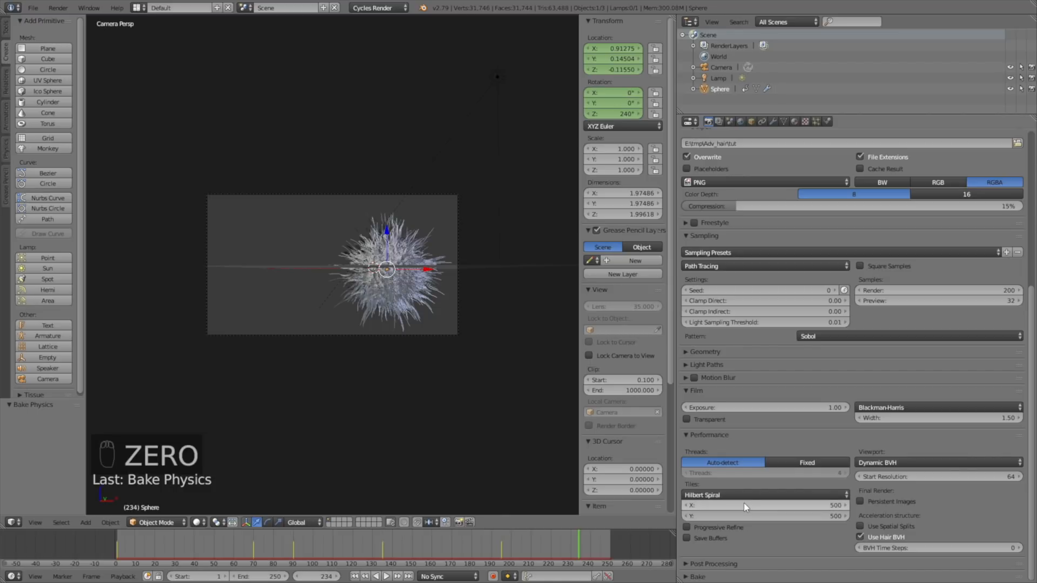
# Save the project under an incremented name as tut2.blend in the Hair_curl folder
pyautogui.click(33, 8)
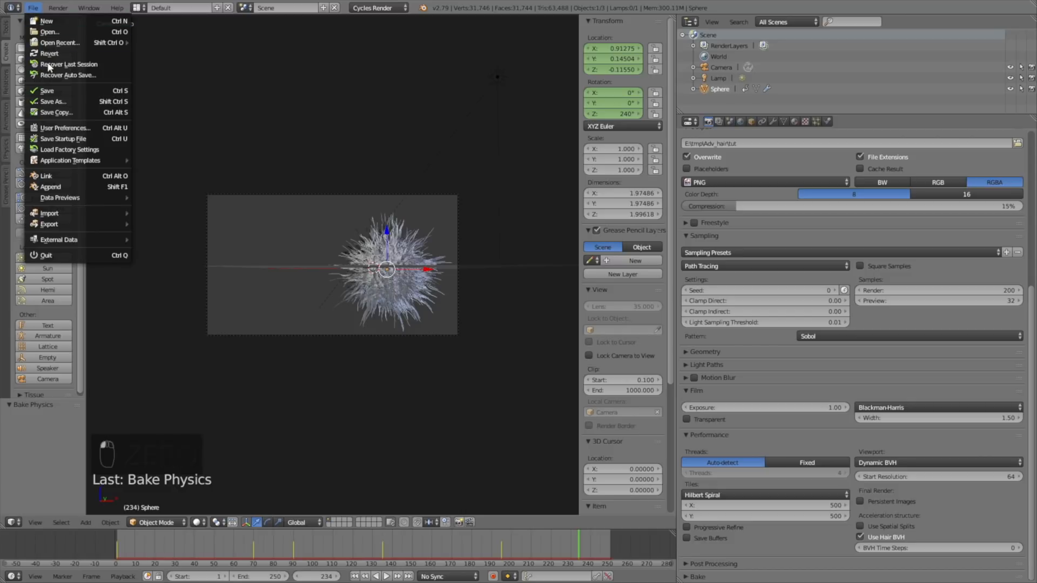
pyautogui.click(52, 102)
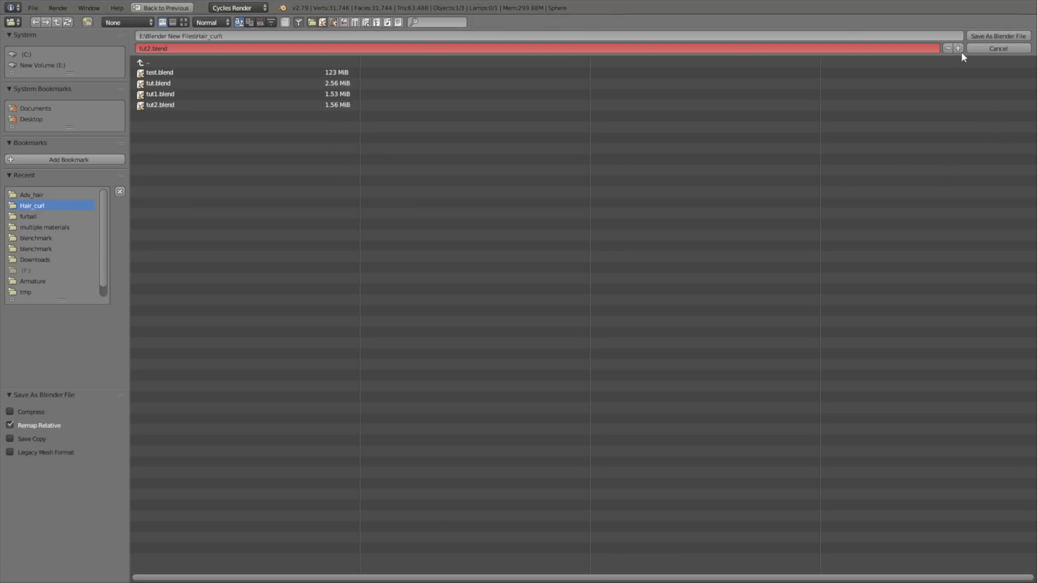
pyautogui.click(996, 36)
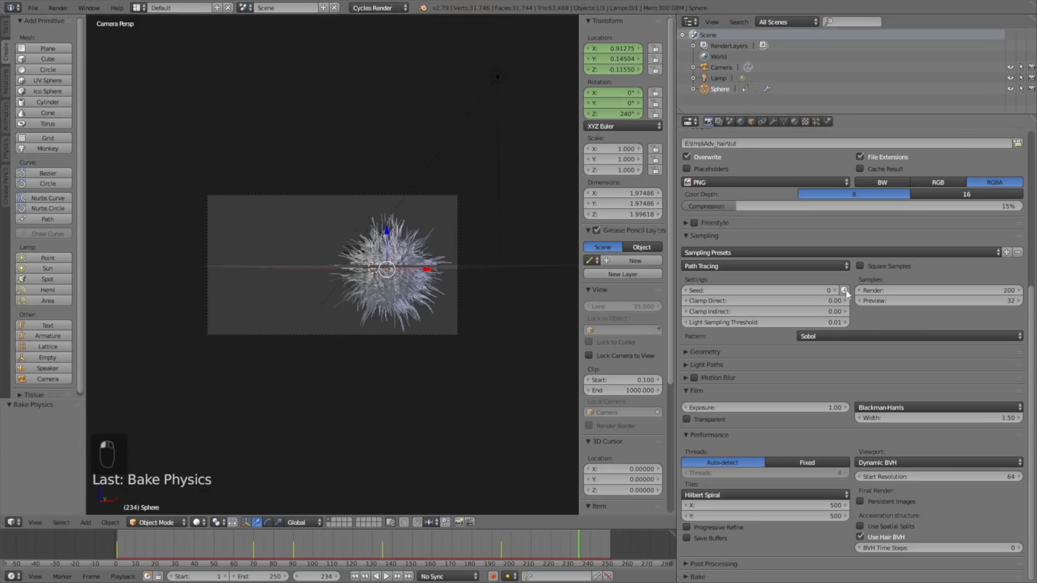
pyautogui.click(689, 121)
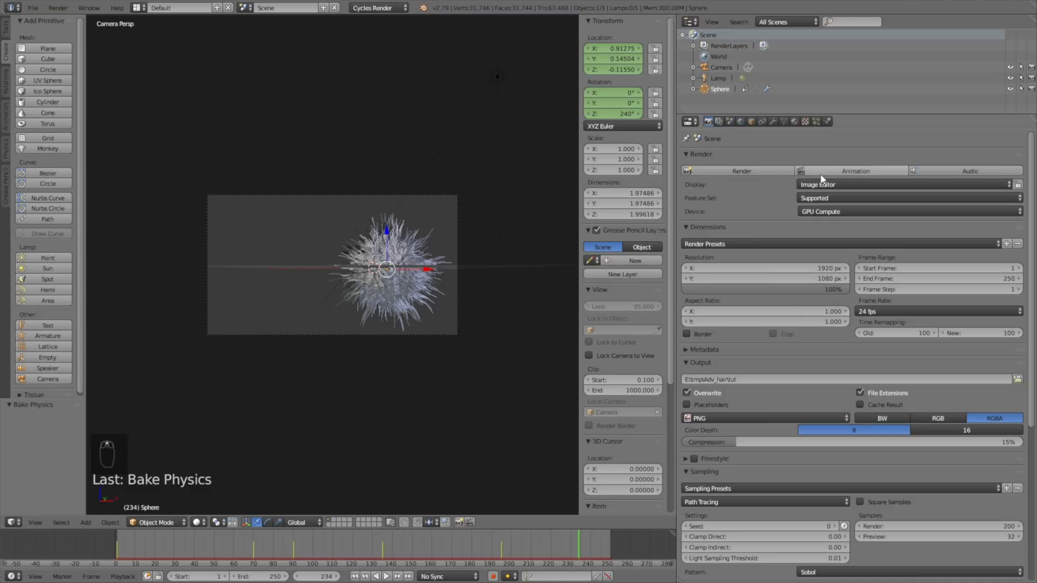